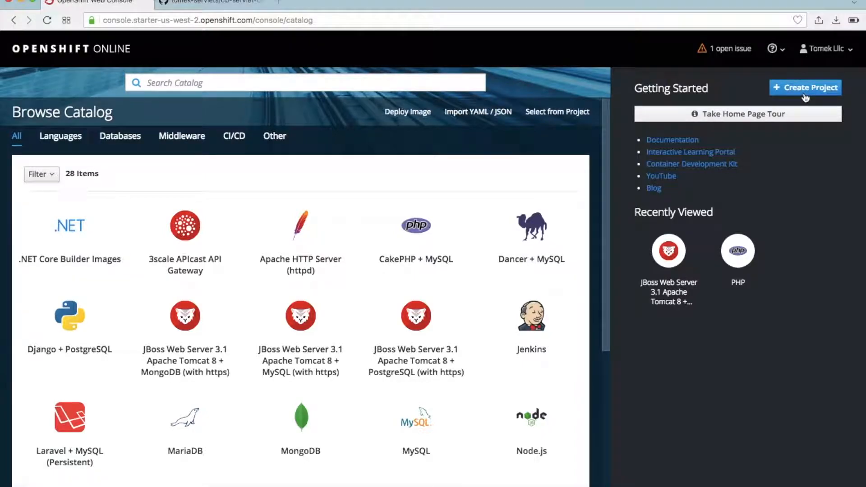
Step: Create a new project named tomtest10
click(805, 87)
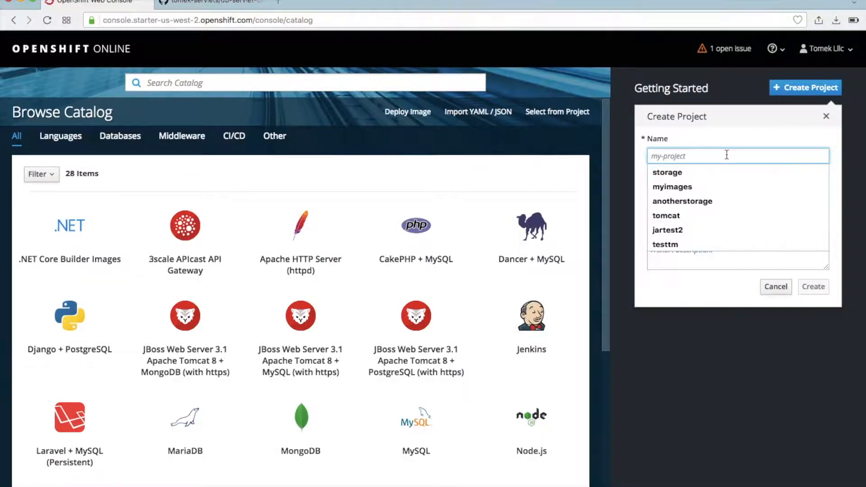
text(to)
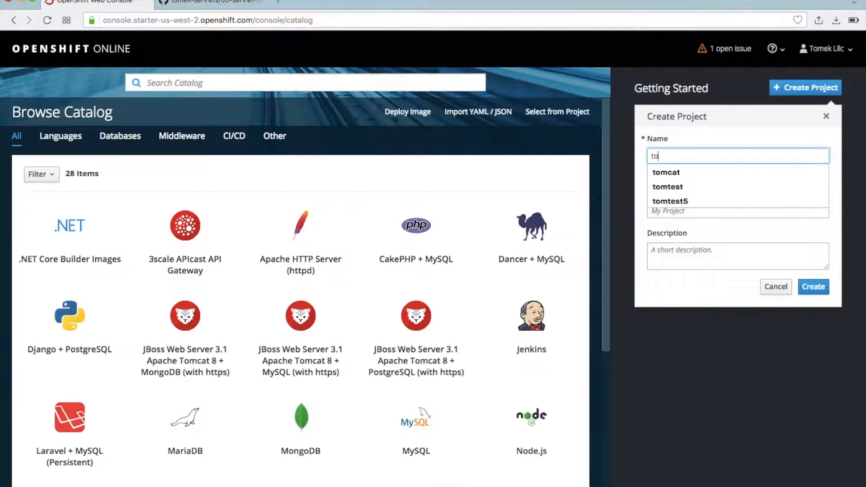
text(mtest10)
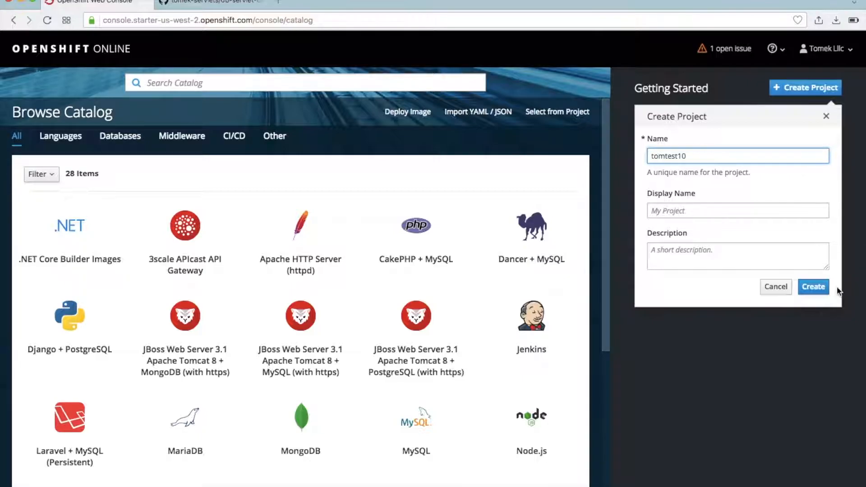
click(813, 287)
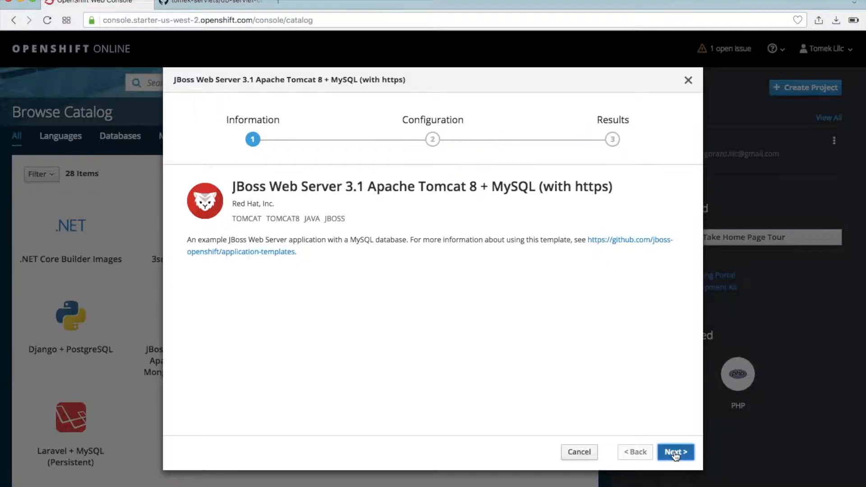
Step: Advance to the template configuration and select the default Git Repository URL for removal
click(675, 452)
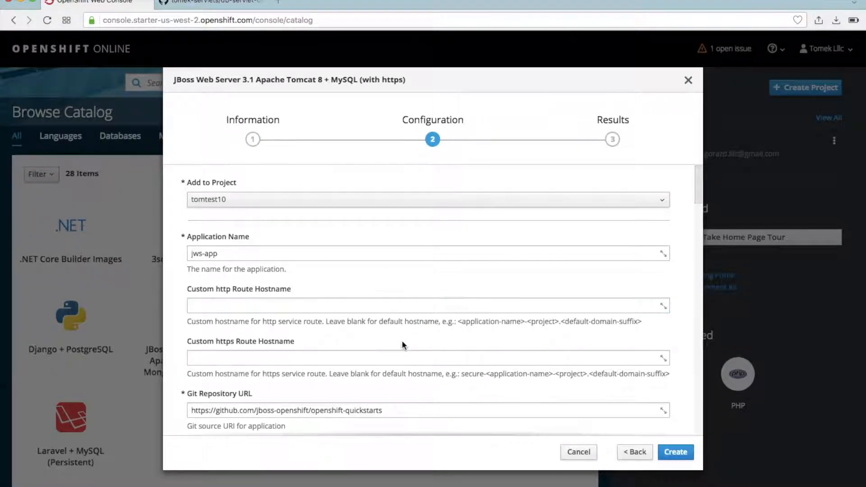
mouse_move(212, 287)
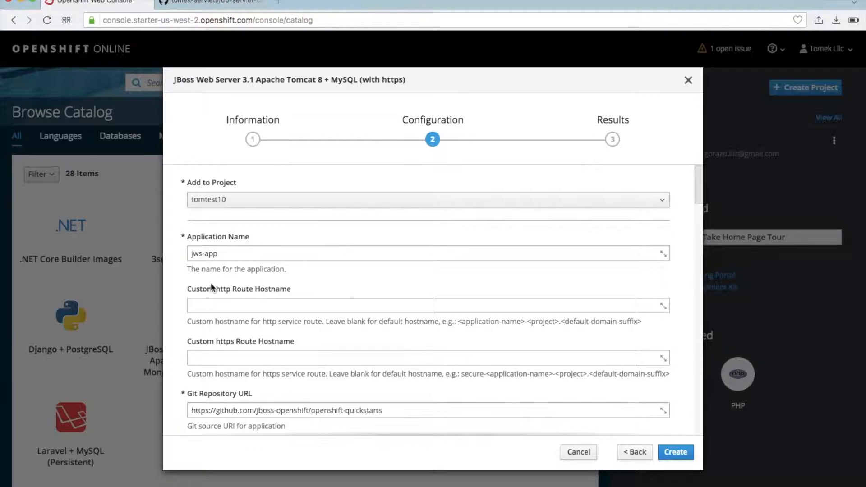
mouse_move(171, 331)
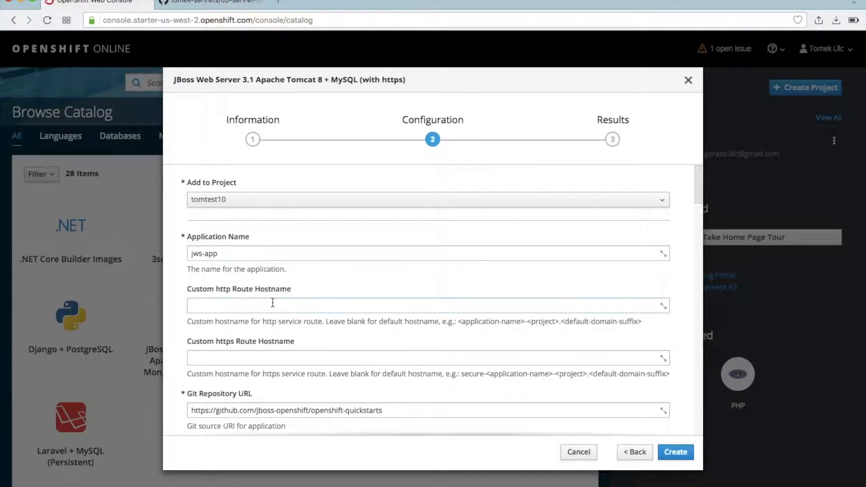
scroll(down, 3)
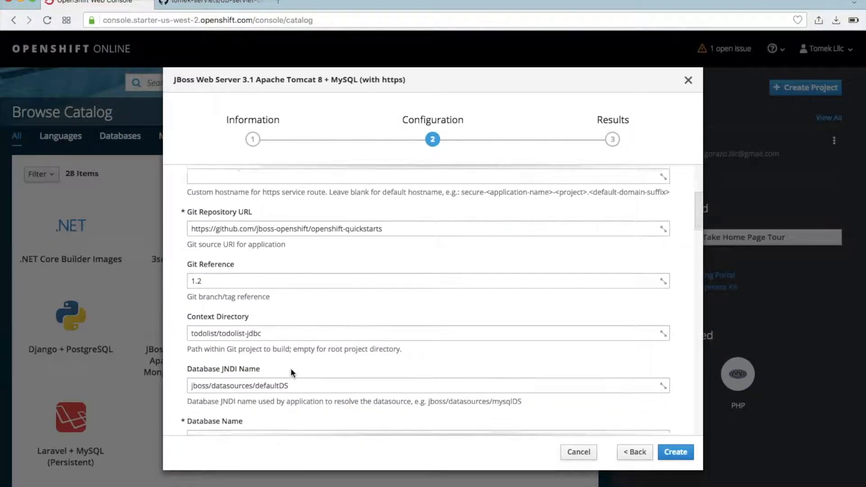
scroll(down, 3)
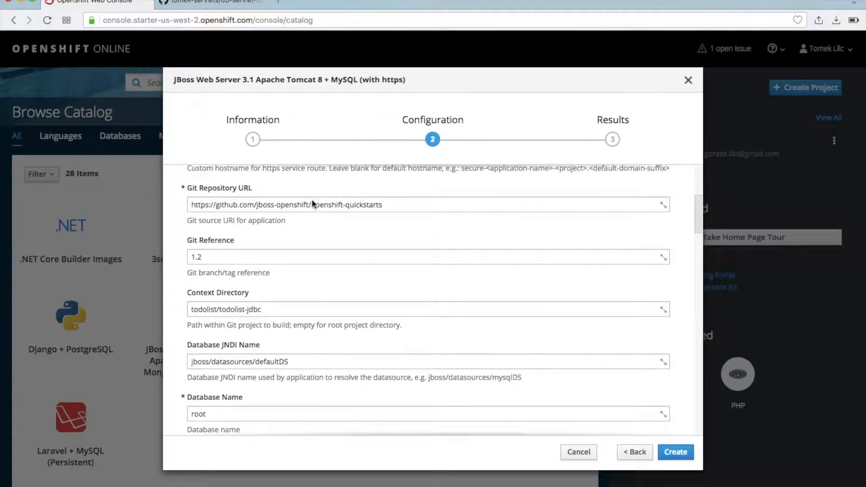
double_click(321, 205)
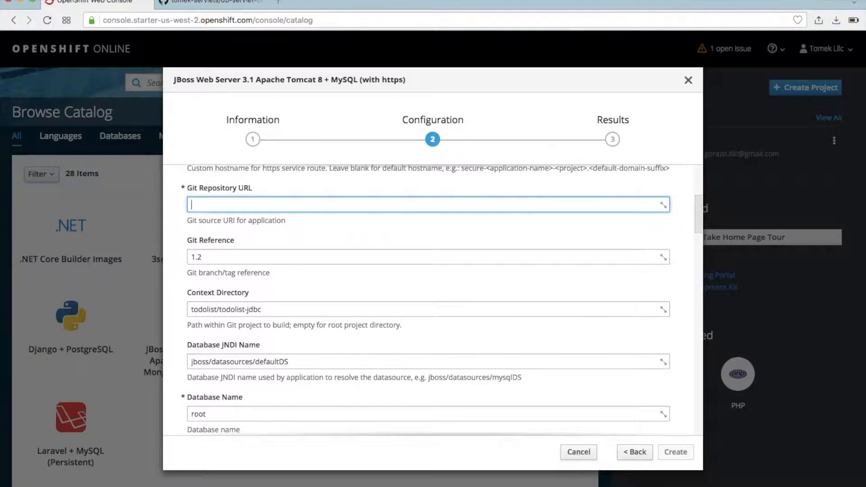
Step: Copy the db-servlet-connection-pool GitHub repository address and return to the OpenShift template form
click(210, 4)
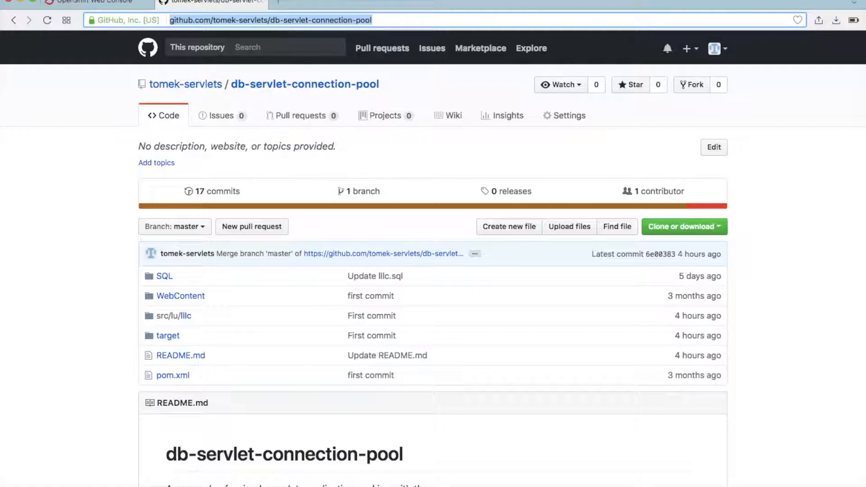
mouse_move(313, 116)
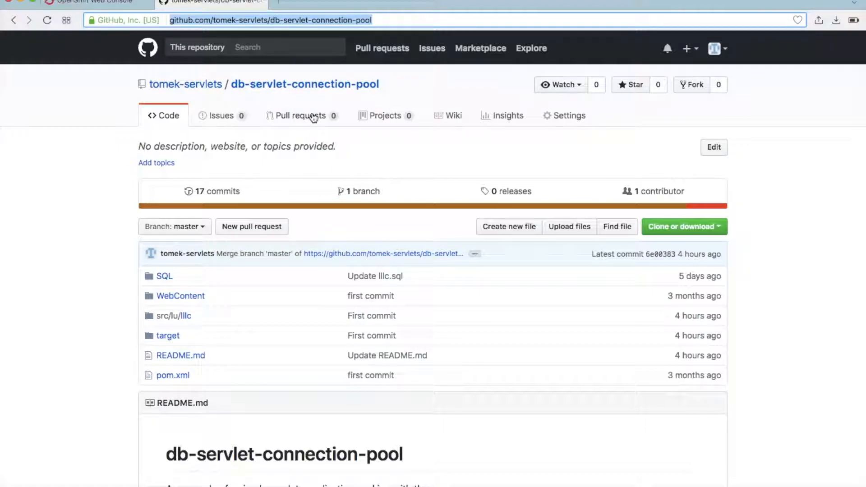
mouse_move(122, 12)
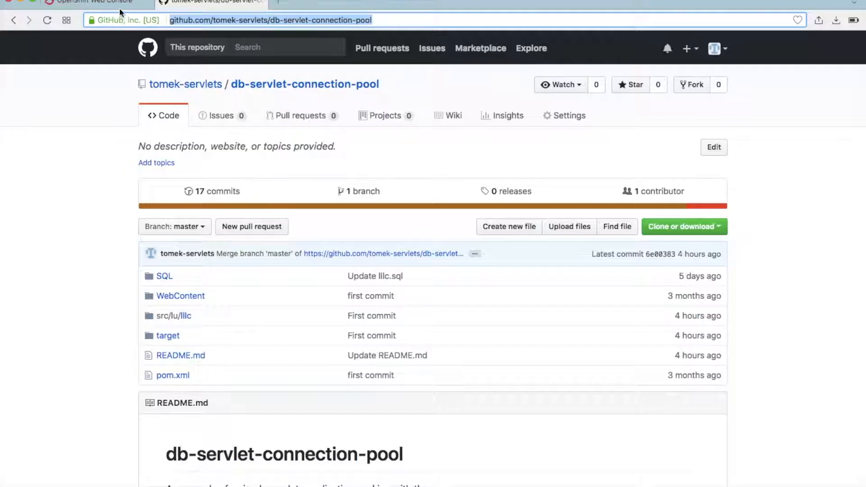
click(94, 5)
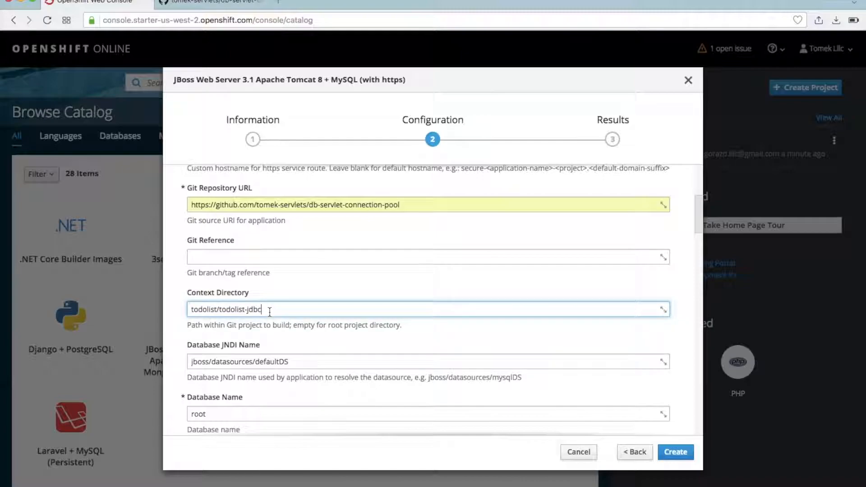
Step: Clear the todolist/todolist-jdbc Context Directory and review the Database JNDI Name below
key(Backspace)
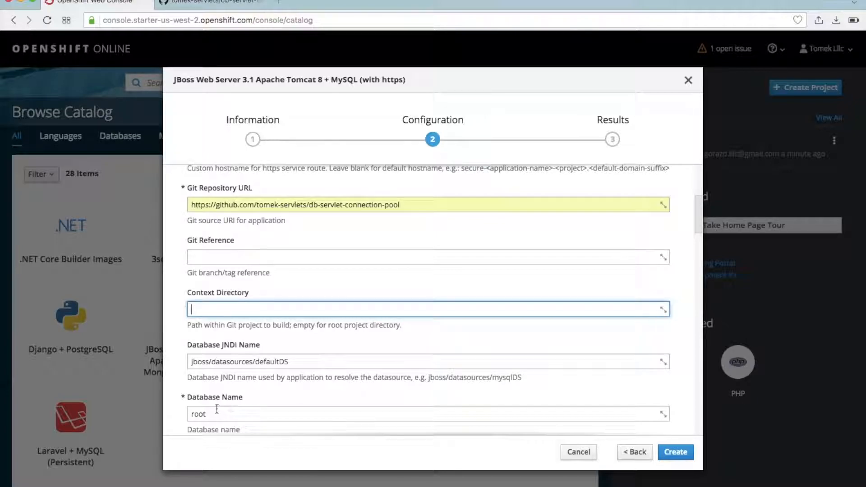
scroll(down, 3)
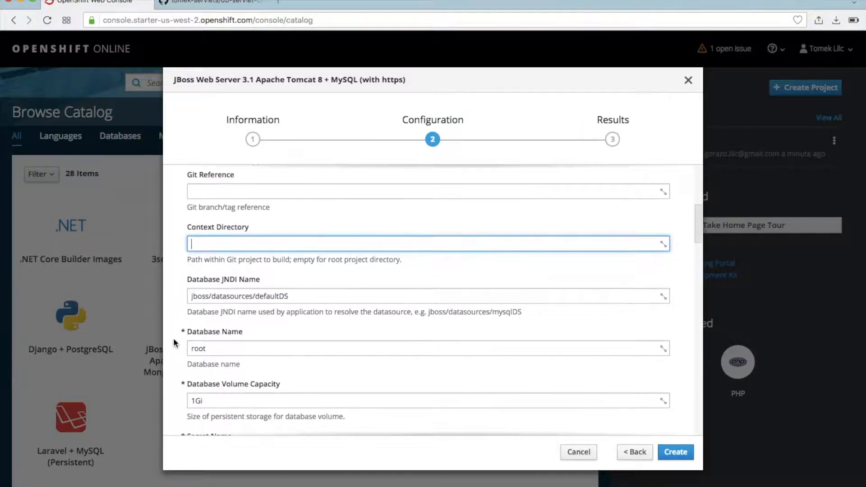
scroll(down, 3)
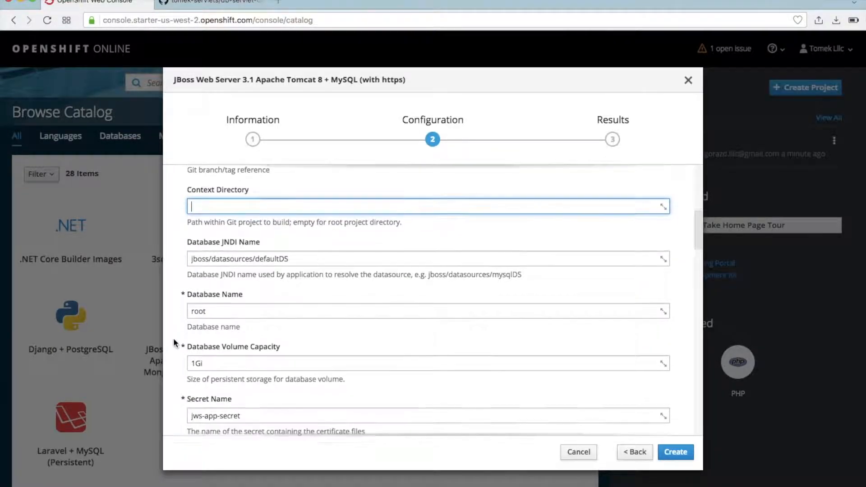
scroll(down, 3)
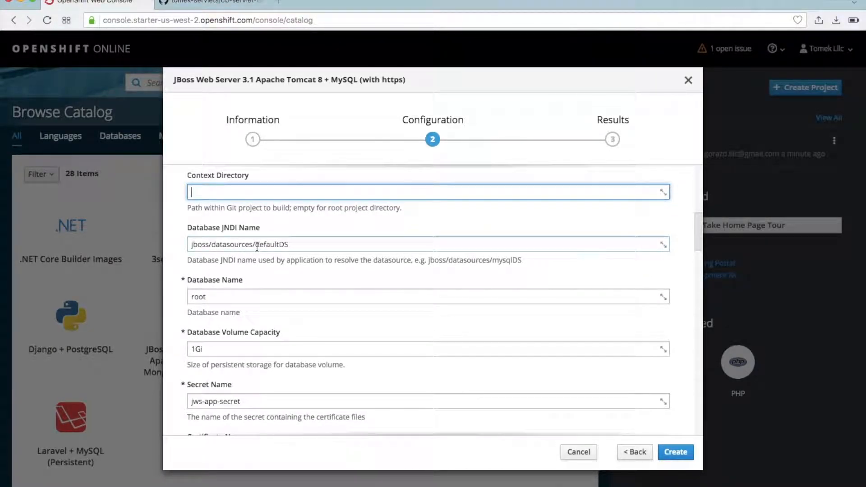
mouse_move(303, 231)
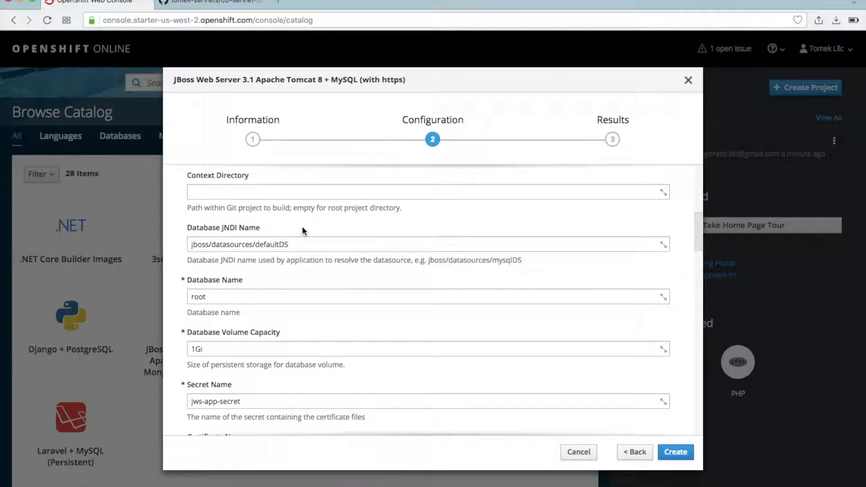
mouse_move(284, 231)
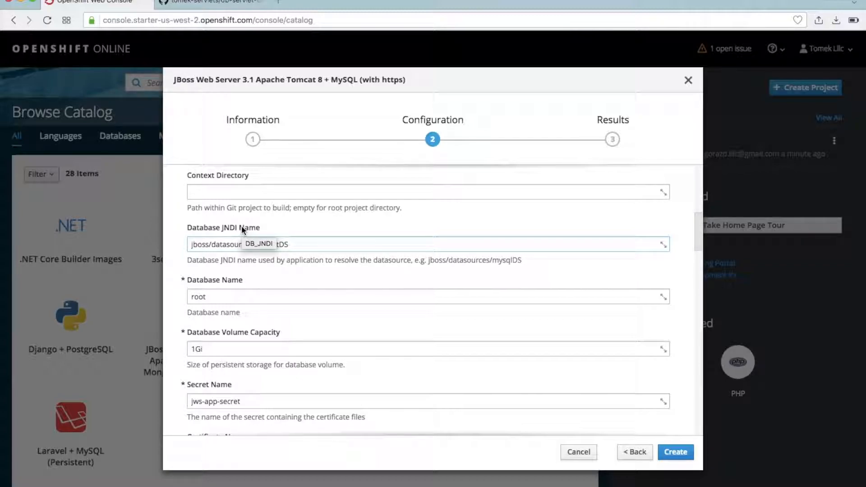
mouse_move(309, 244)
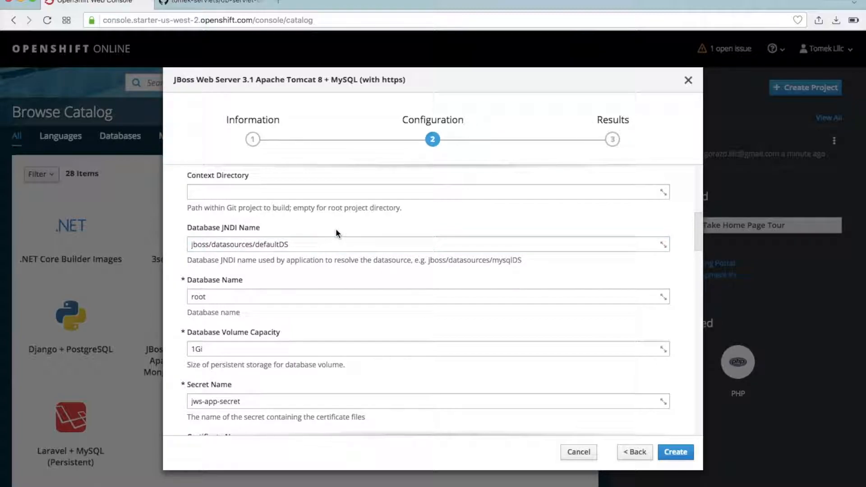
scroll(down, 3)
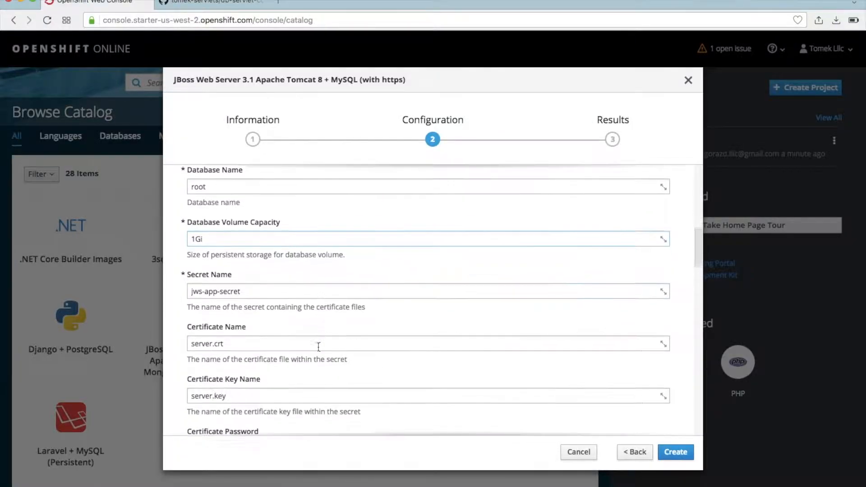
scroll(up, 3)
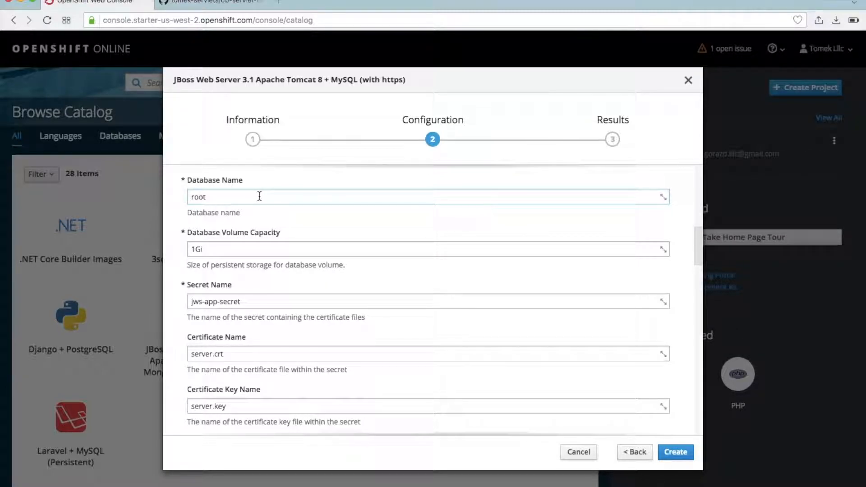
mouse_move(225, 330)
text(jws-app-secret)
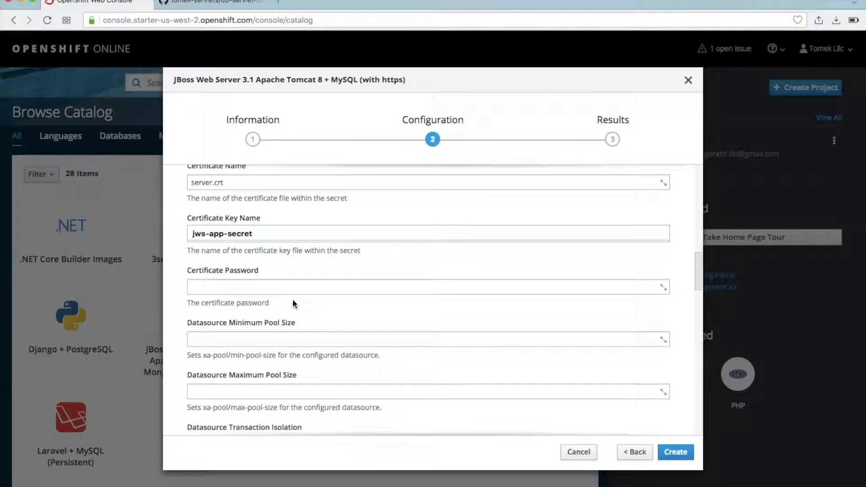
scroll(down, 3)
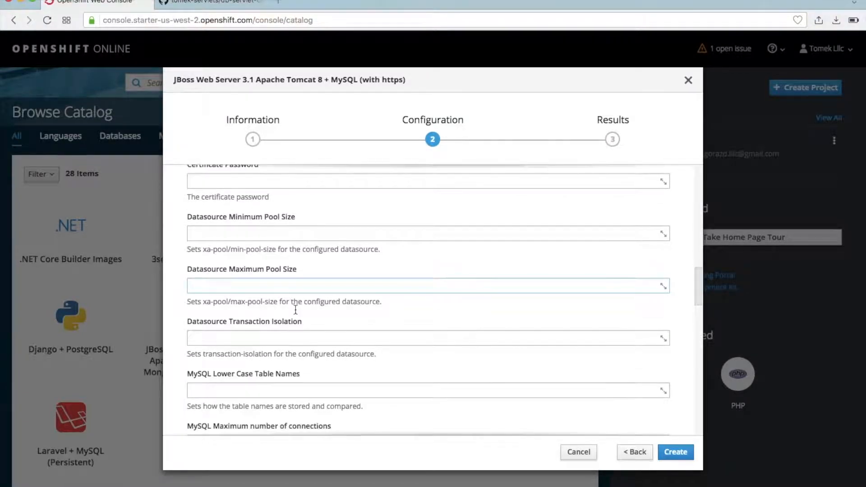
double_click(247, 216)
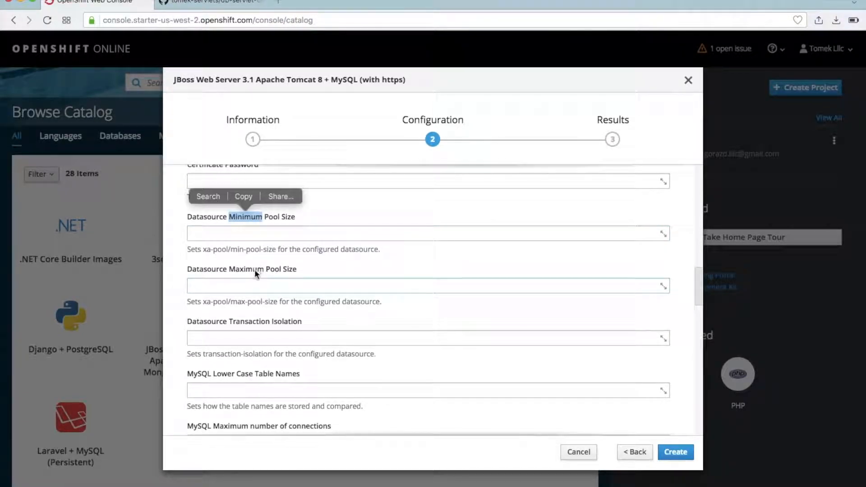
click(336, 218)
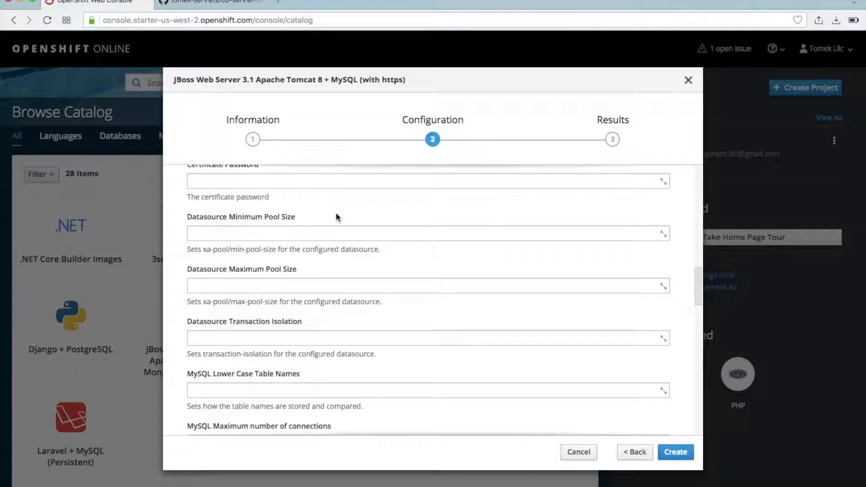
mouse_move(358, 369)
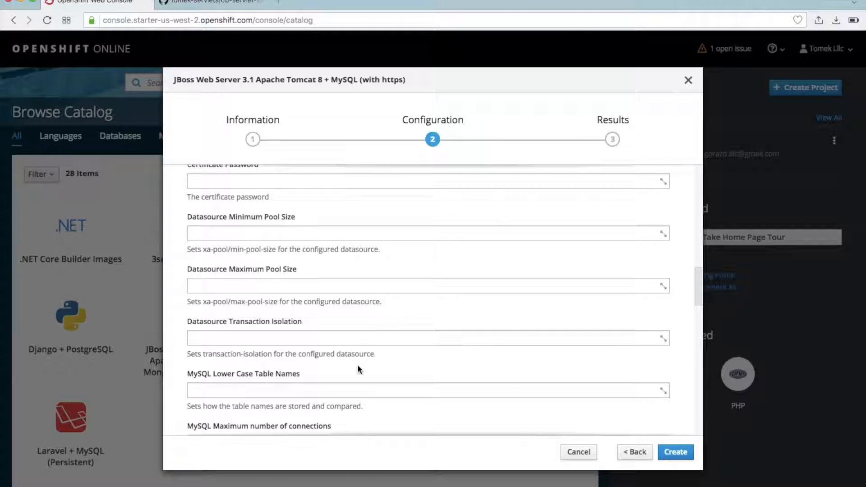
Step: Review the remaining configuration through MySQL Image Stream Tag and Labels, leaving credentials empty to auto-generate
scroll(down, 3)
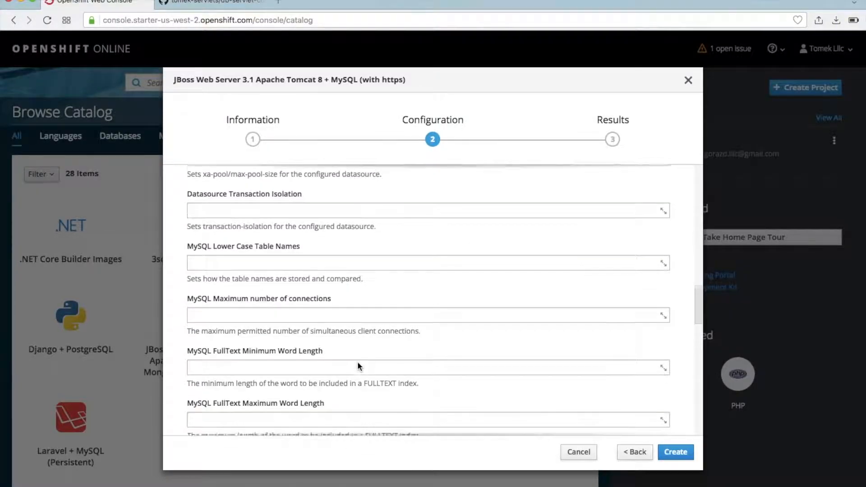
scroll(down, 3)
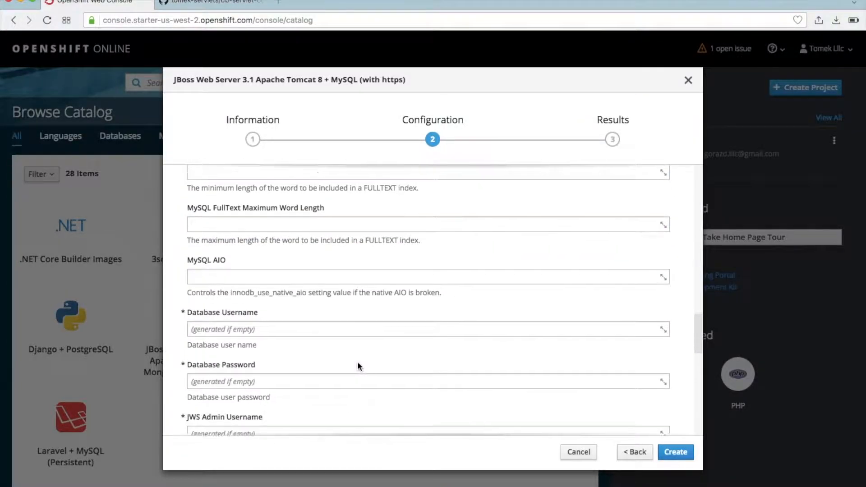
scroll(down, 3)
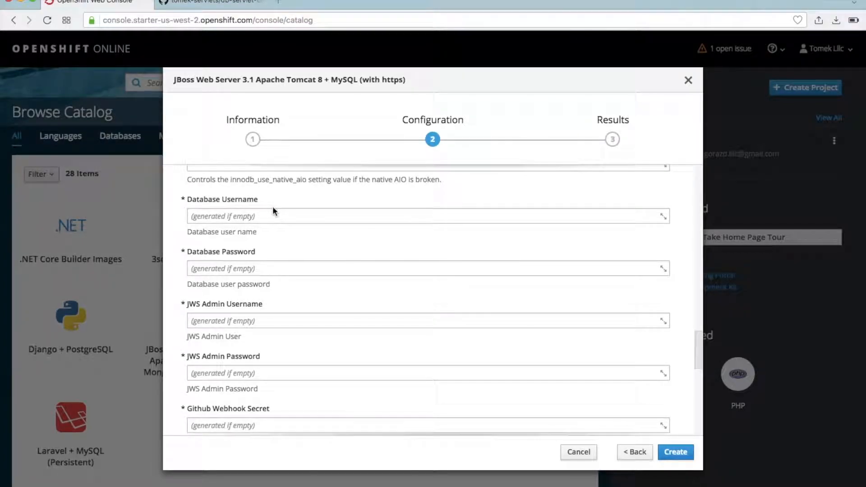
mouse_move(299, 249)
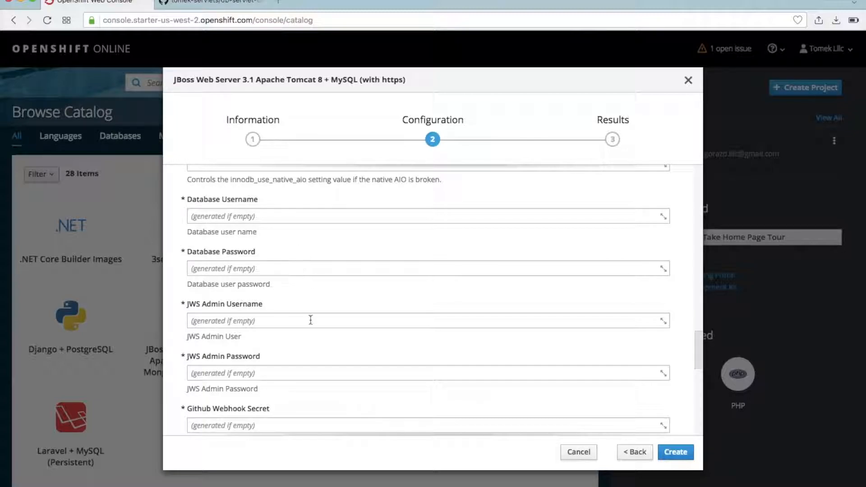
scroll(down, 3)
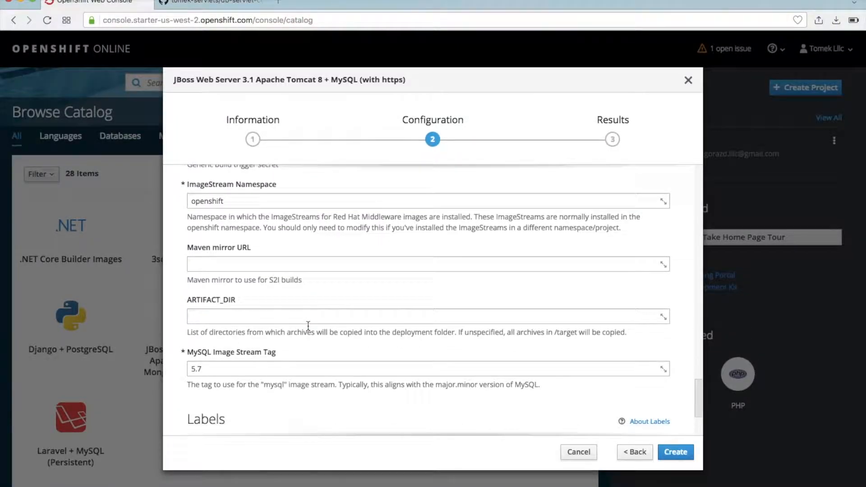
scroll(down, 3)
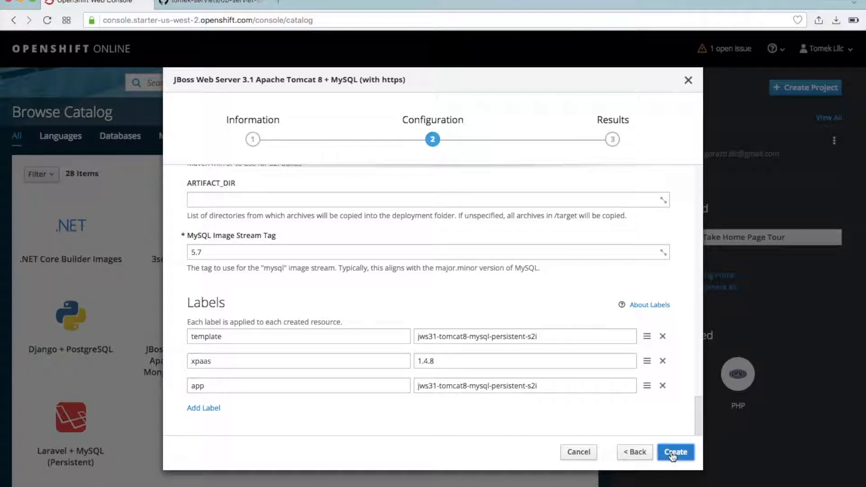
Step: Create the Tomcat 8 + MySQL application, note its generated credentials message, and close the results
click(676, 452)
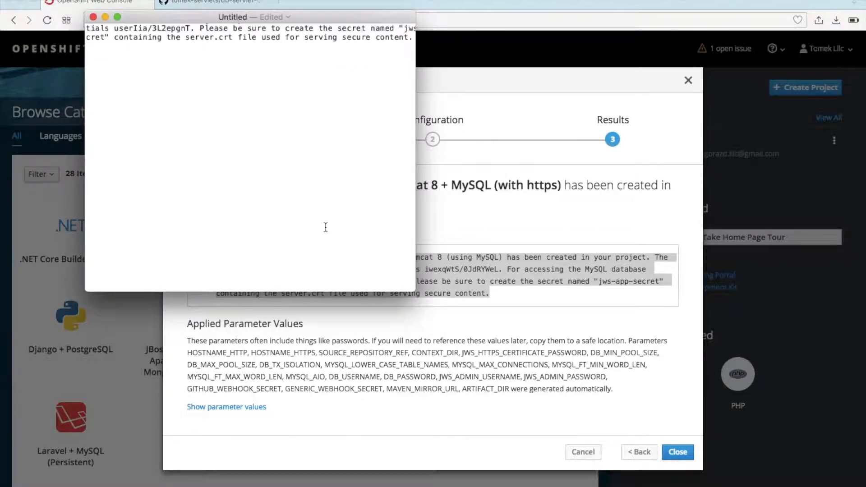
scroll(up, 3)
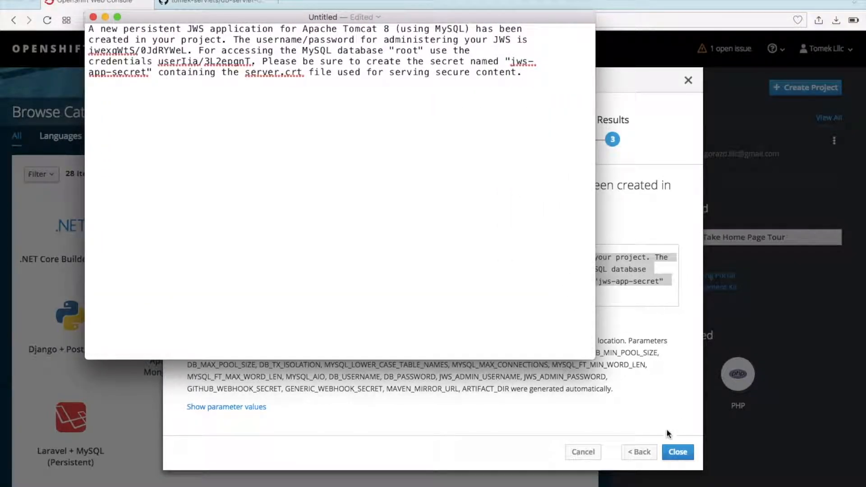
click(676, 452)
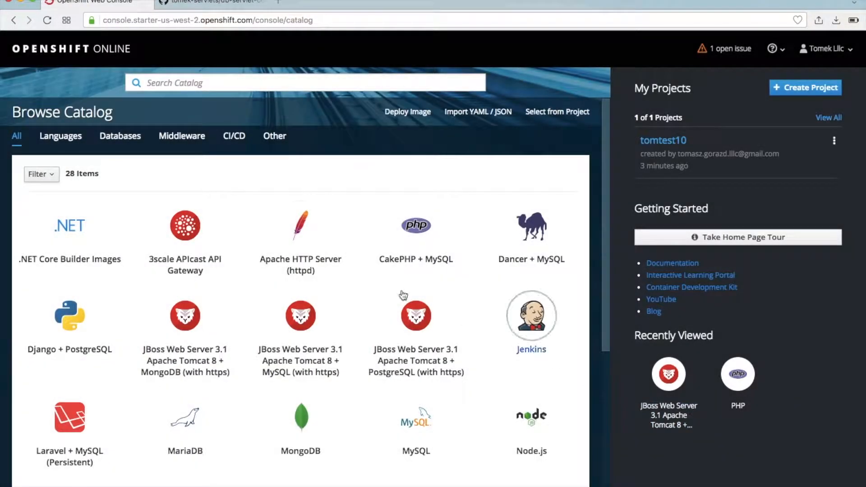
Step: Open the tomtest10 project overview listing the jws-app and jws-app-mysql deployments
click(664, 140)
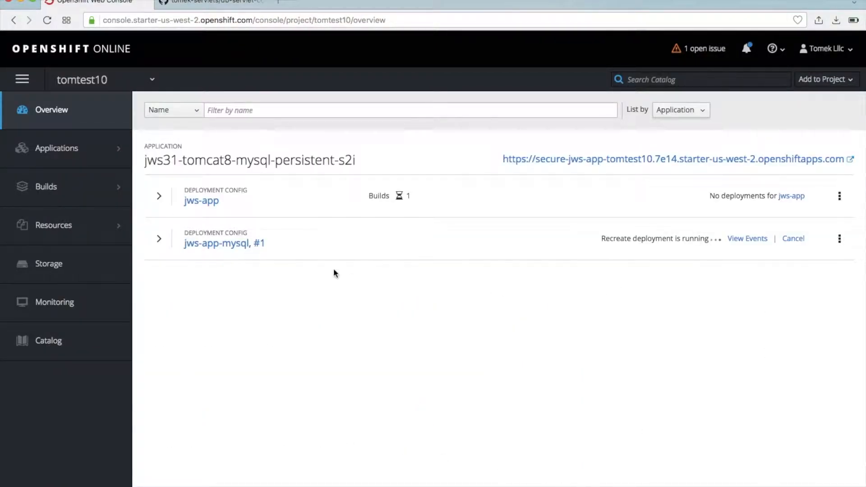
mouse_move(38, 151)
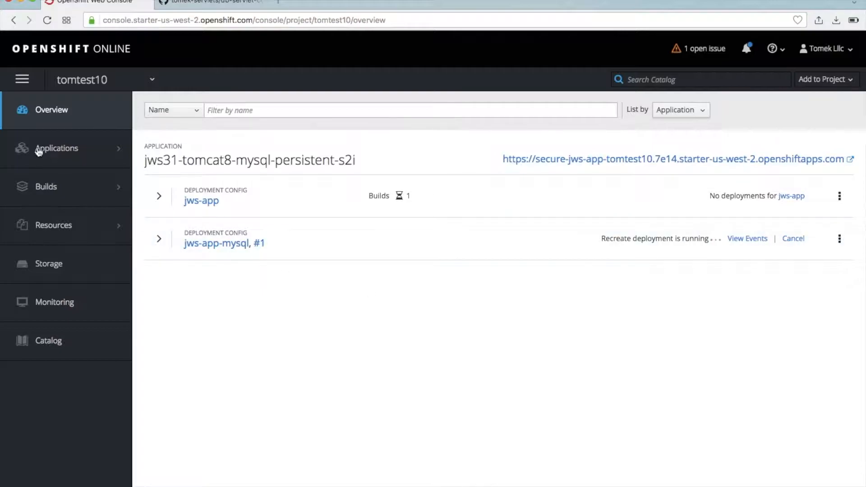
click(46, 186)
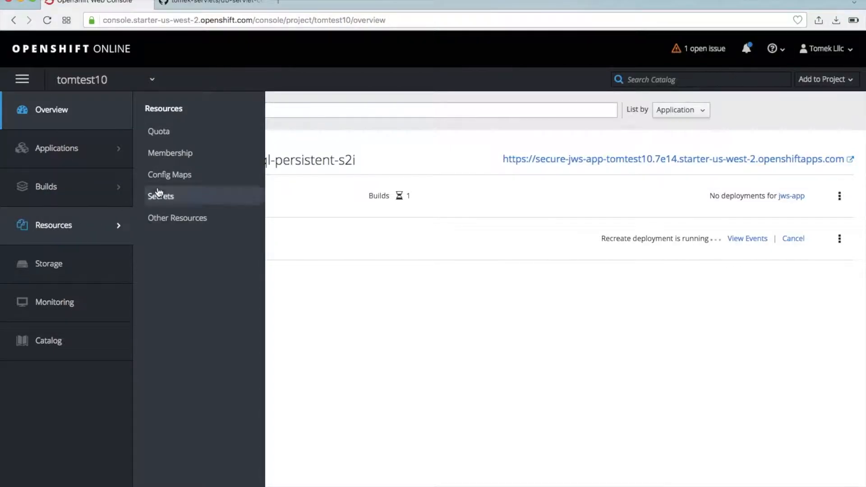
Step: Create a webhook secret named jws-app-secret with a generated key in the project's Secrets
click(160, 196)
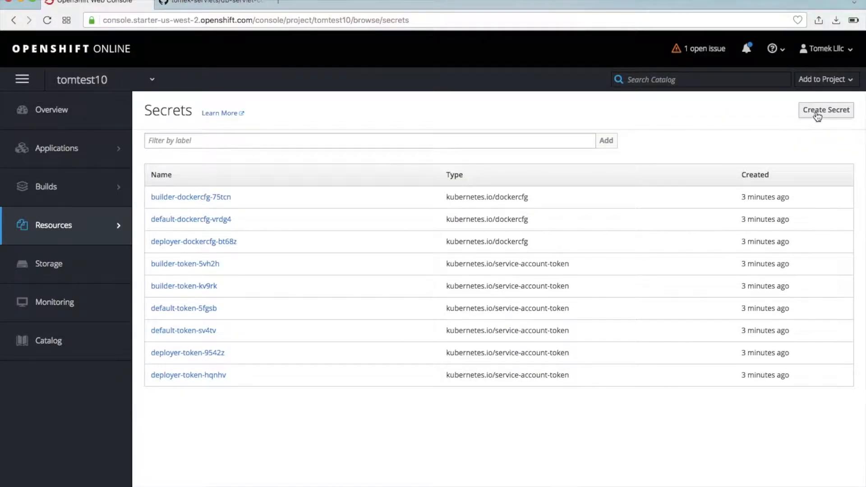
click(826, 110)
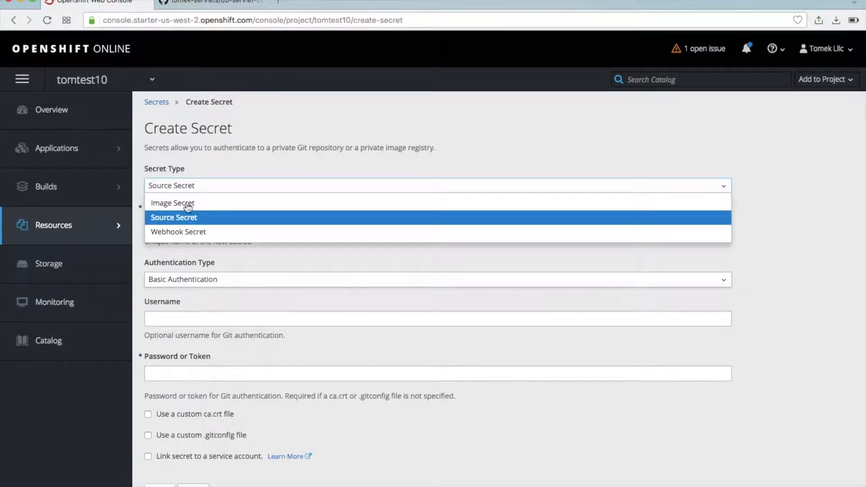
click(178, 232)
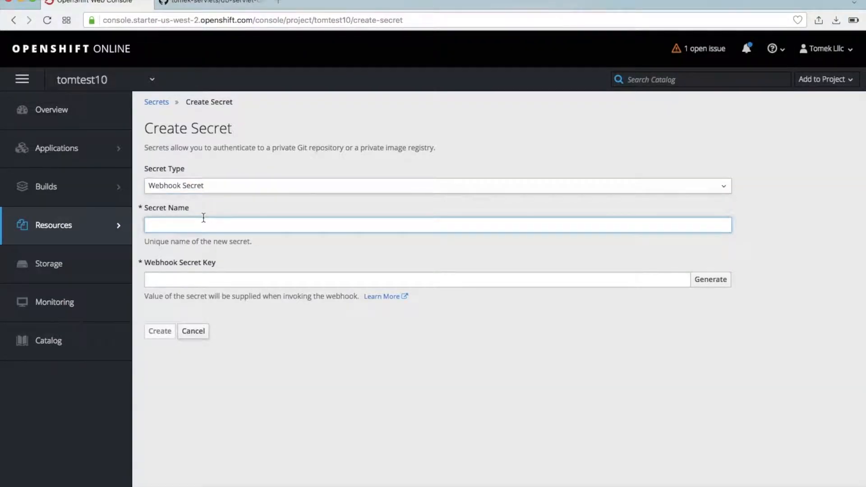
text(jws-app-secret)
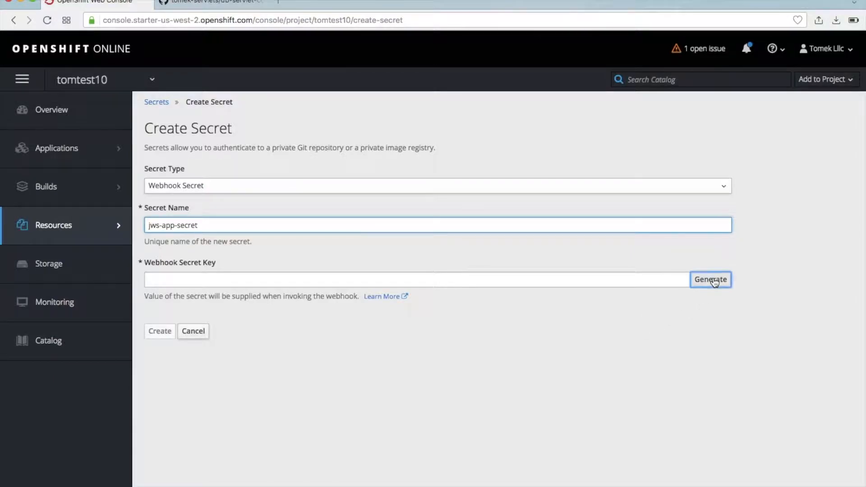
click(710, 280)
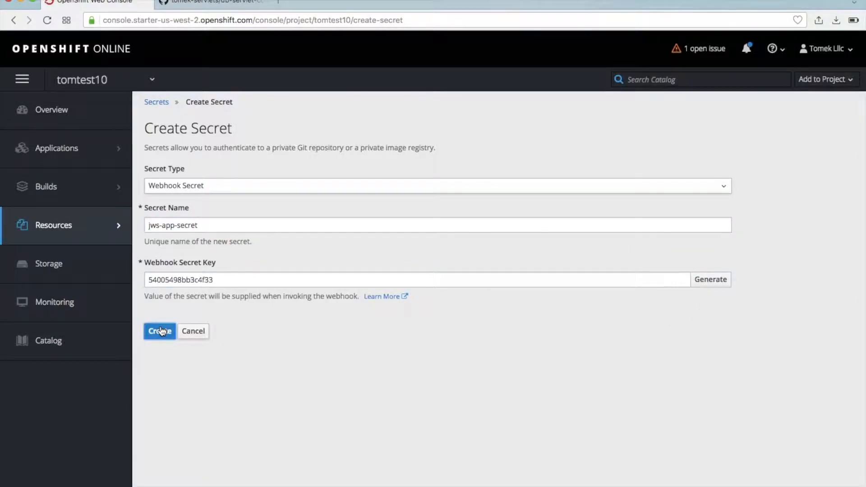
click(158, 331)
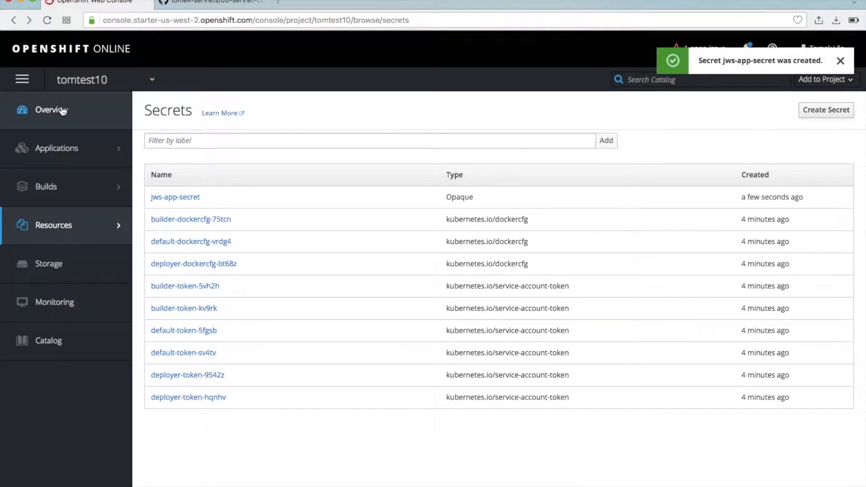
Step: Return to the overview and expand the jws-app and jws-app-mysql deployments to see the pending build and running pod
click(52, 109)
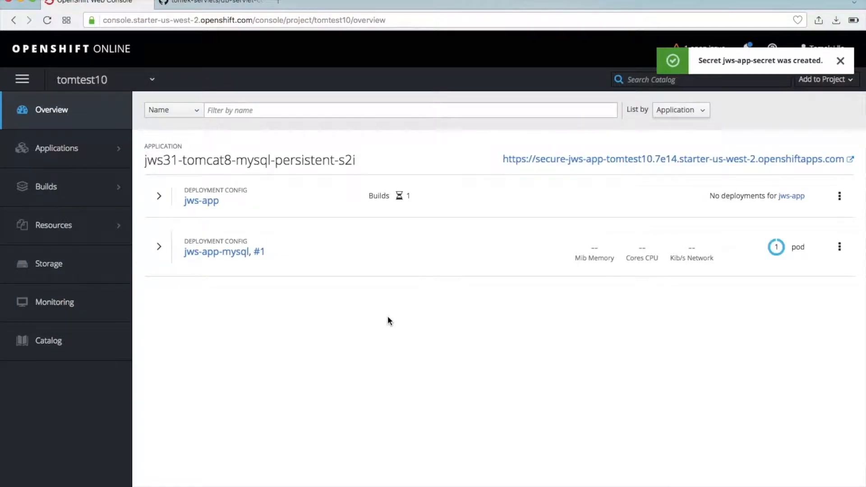
mouse_move(777, 263)
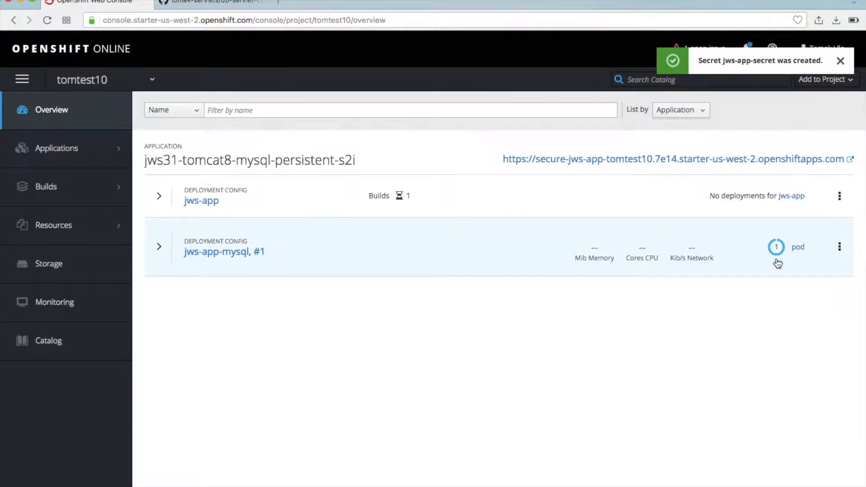
click(160, 246)
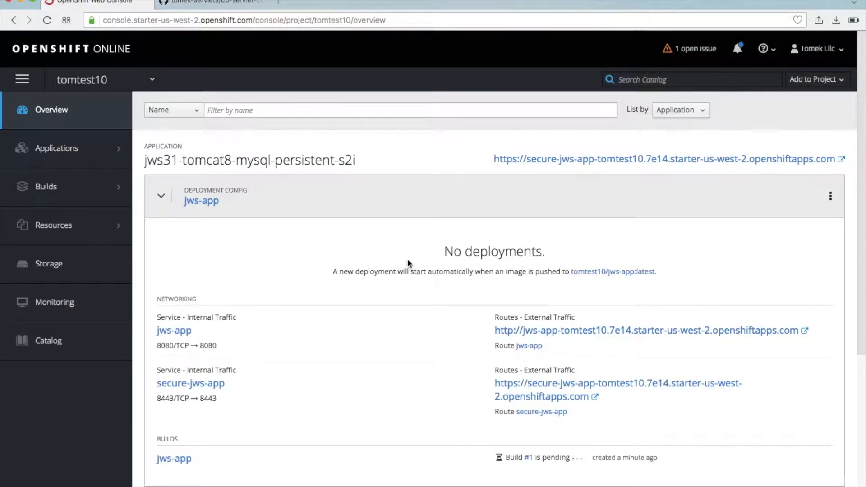
click(160, 196)
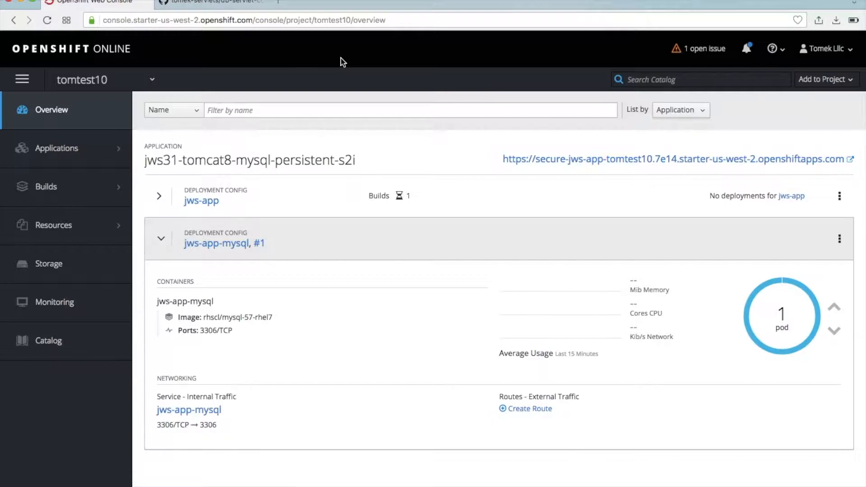
mouse_move(342, 198)
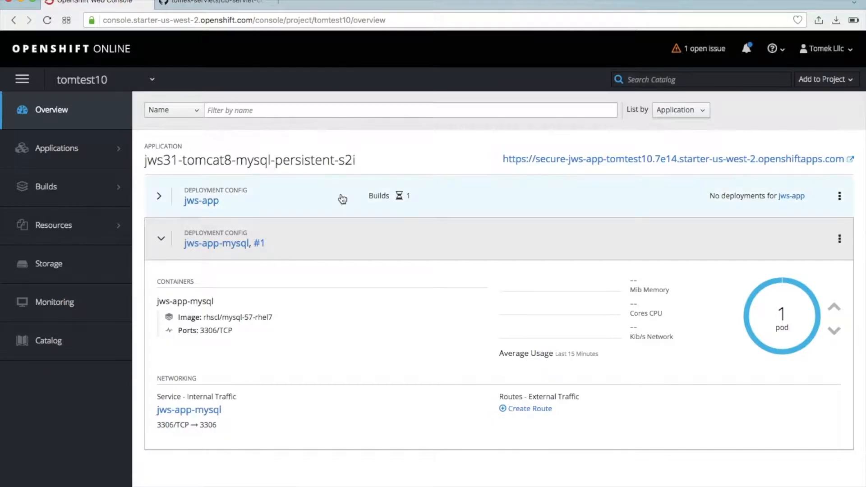
Step: Open a terminal in the running MySQL pod, list its root directory with cd / and ls, then switch to the GitHub repository page
click(781, 314)
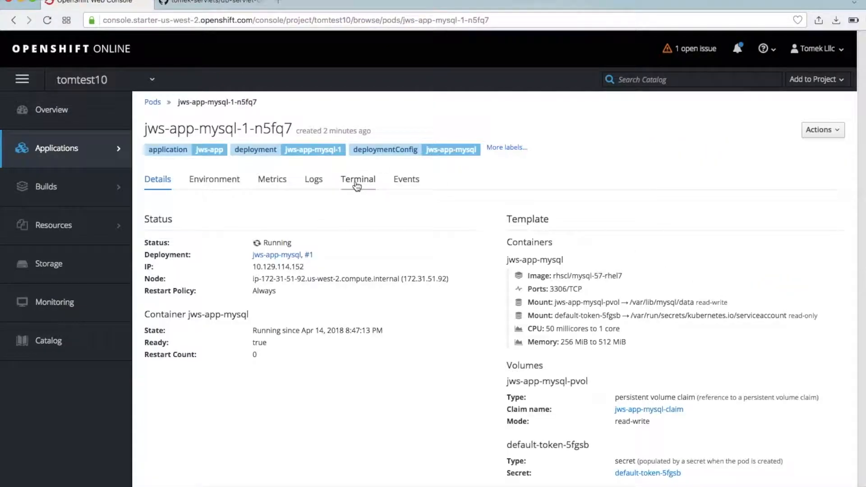
click(359, 179)
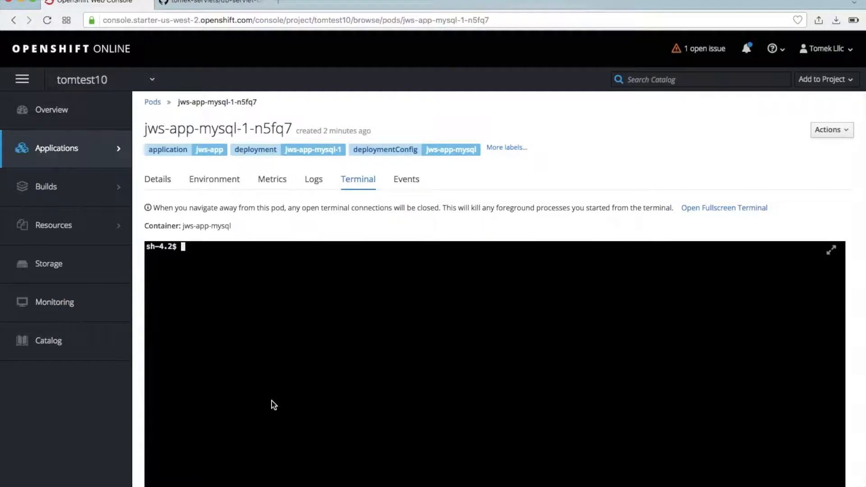
text(cd /)
text(ls)
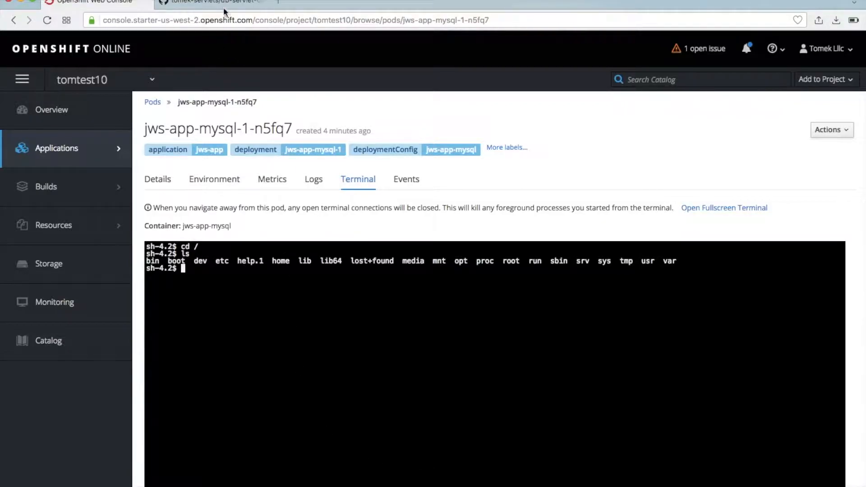
click(210, 2)
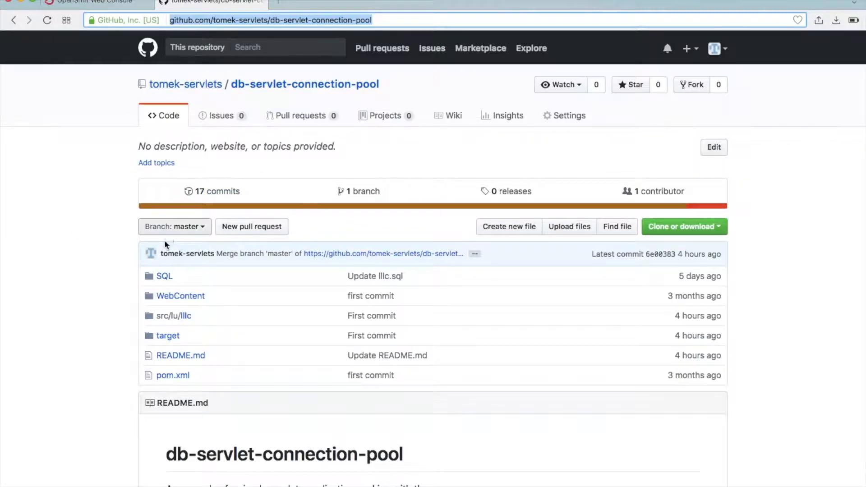
Step: View the raw contents of SQL/lllc.sql in the db-servlet-connection-pool repository
click(163, 276)
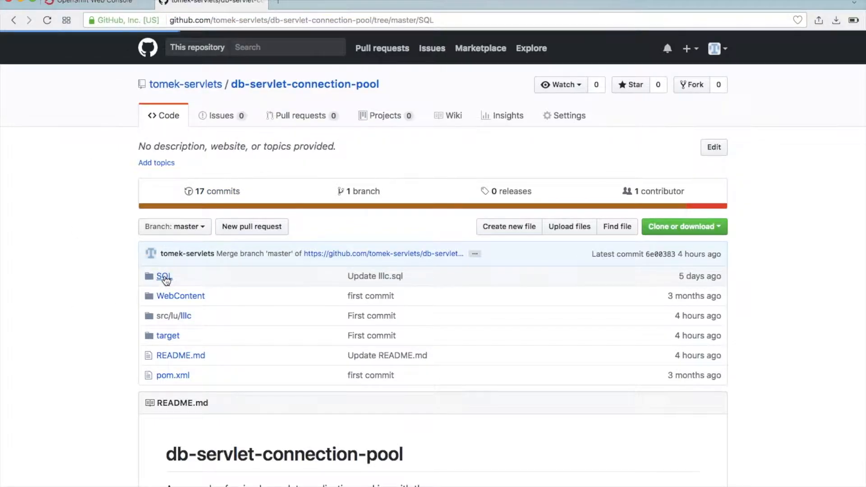
click(160, 276)
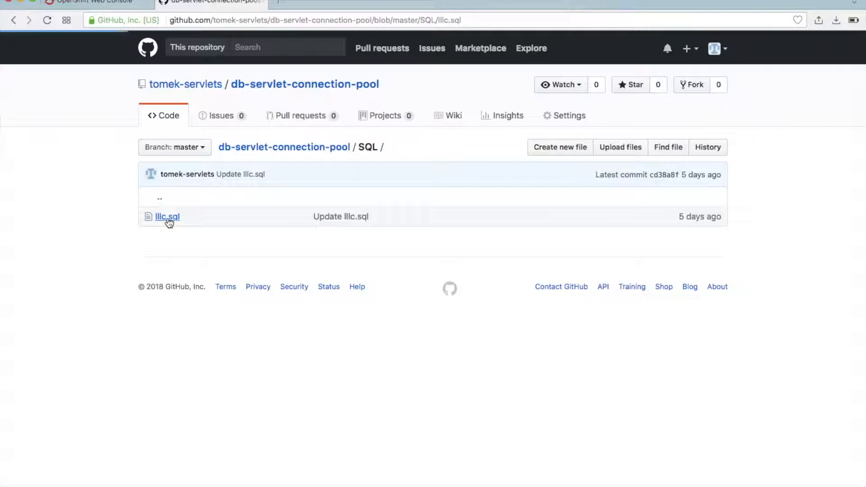
click(166, 216)
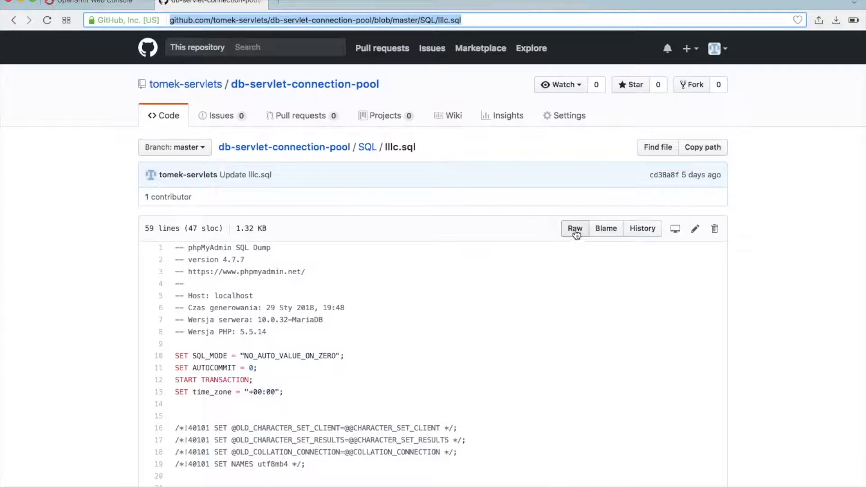
click(575, 228)
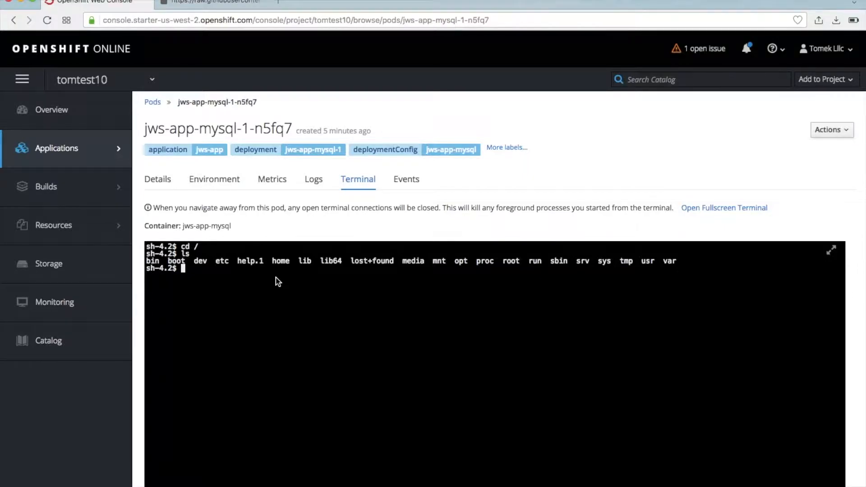
Step: Create a data folder under /tmp in the pod terminal and move into it
text(cd)
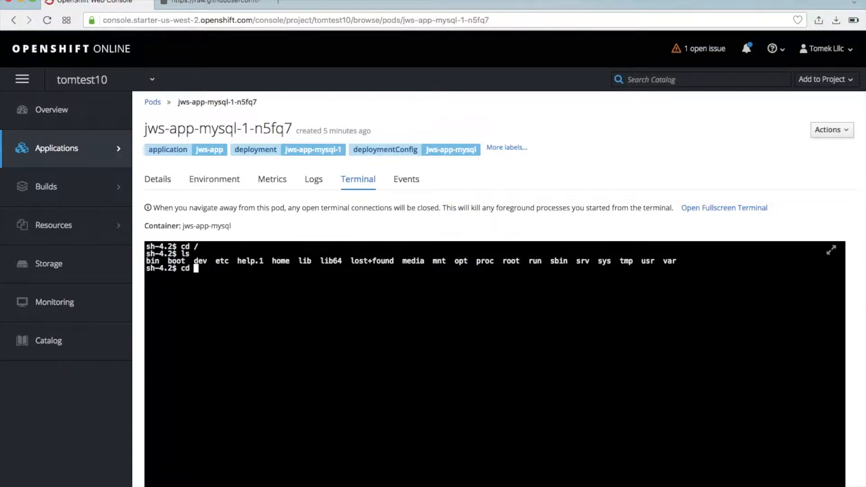
text(tm)
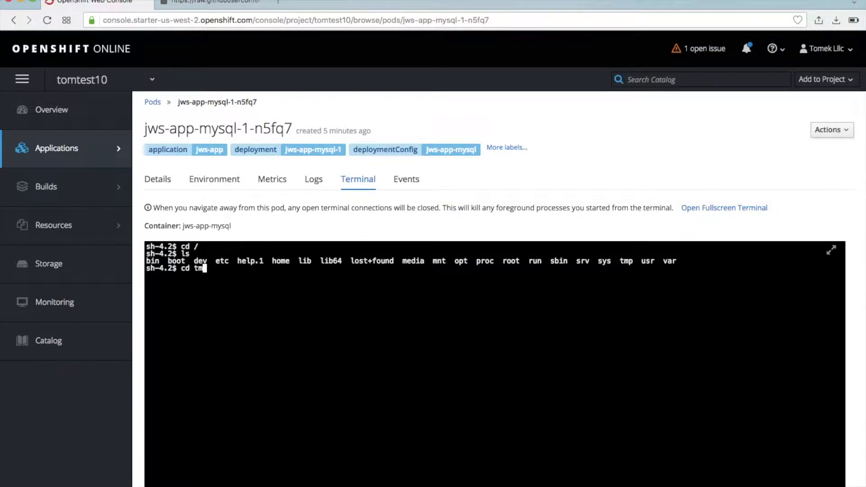
key(Return)
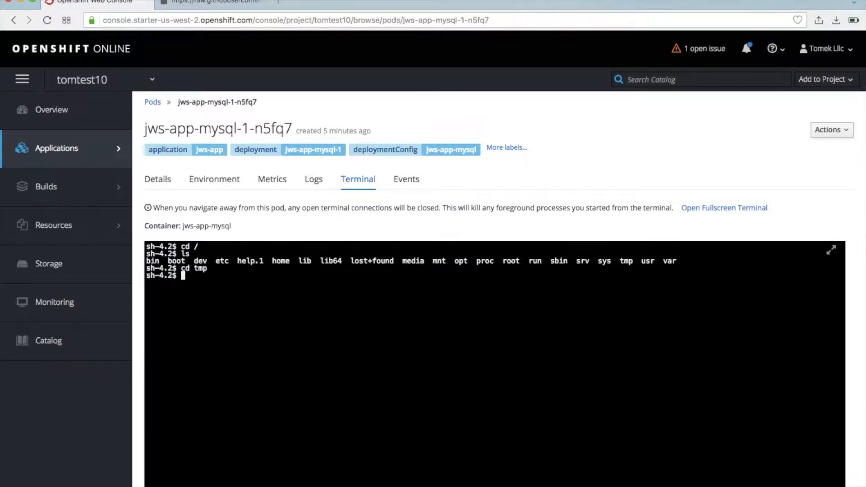
text(mkdir da)
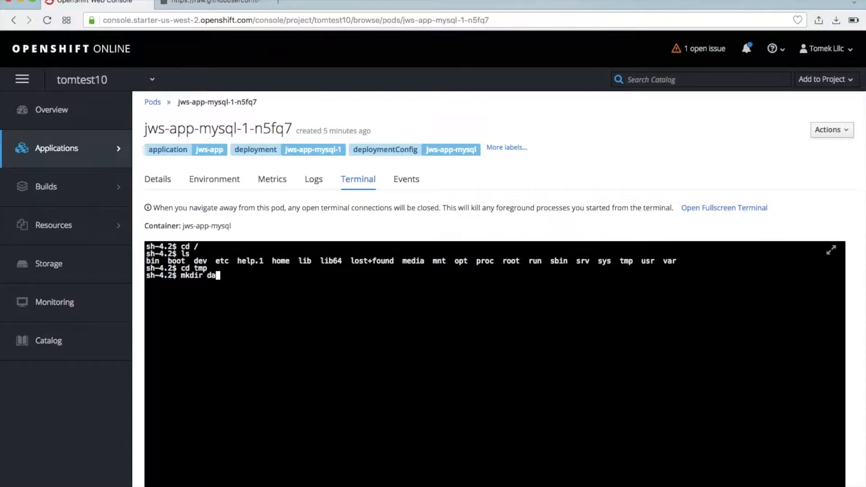
key(Return)
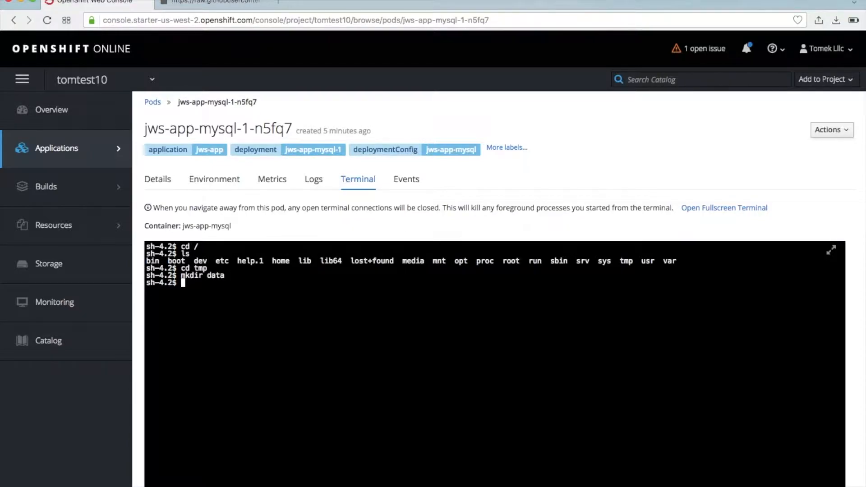
text(cd data/)
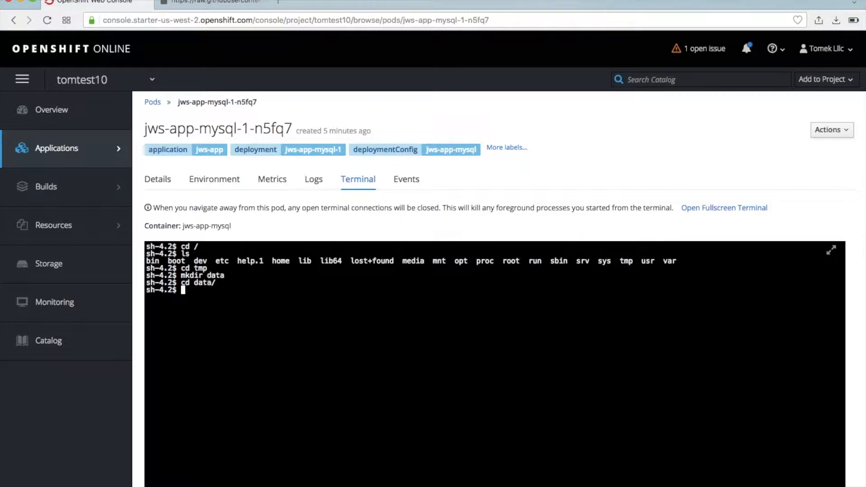
Step: Download the raw GitHub lllc.sql with curl --output lllc.sql into the data folder
text(curl)
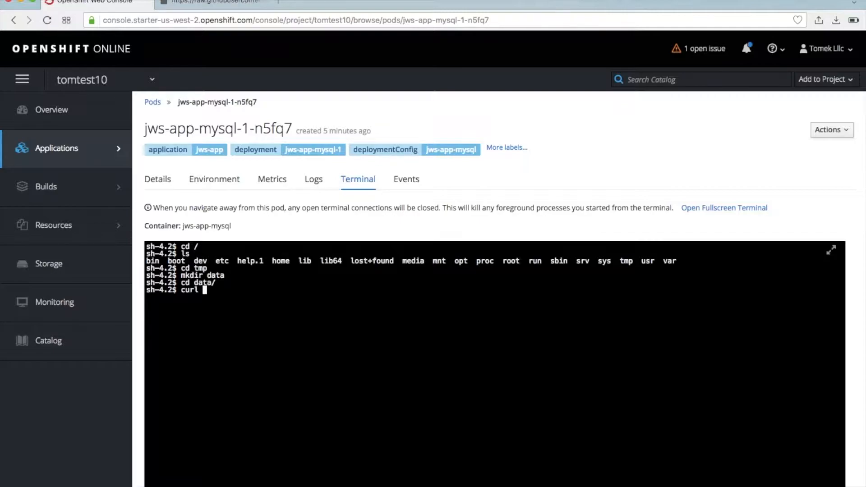
text(https://raw.githubusercontent.com/tomek-servlets/db-servlet-connection-pool/master/SQL/lllc.sql)
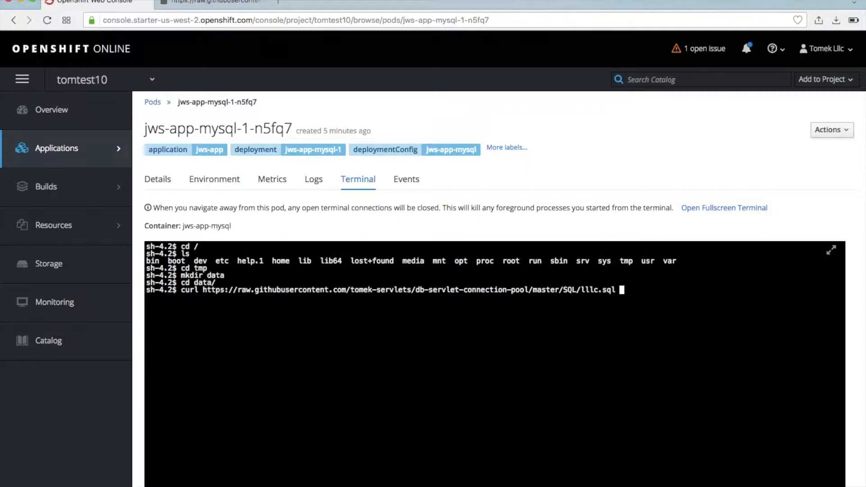
text(--out)
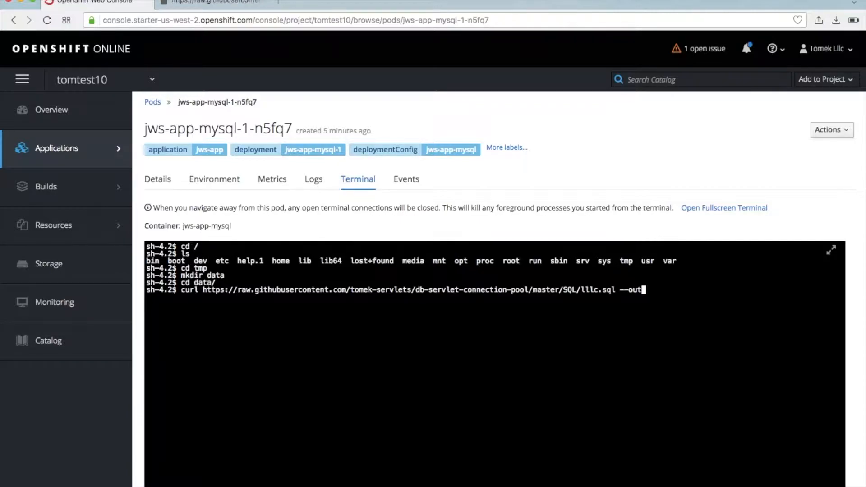
text(put)
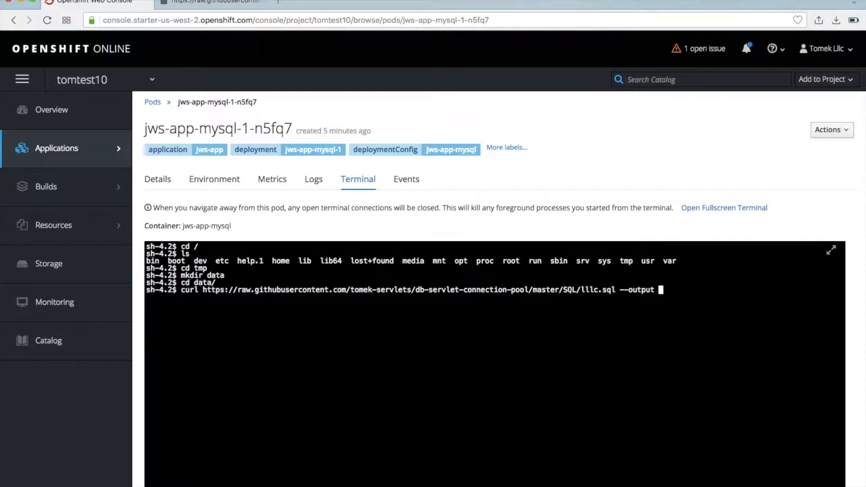
text(lllc)
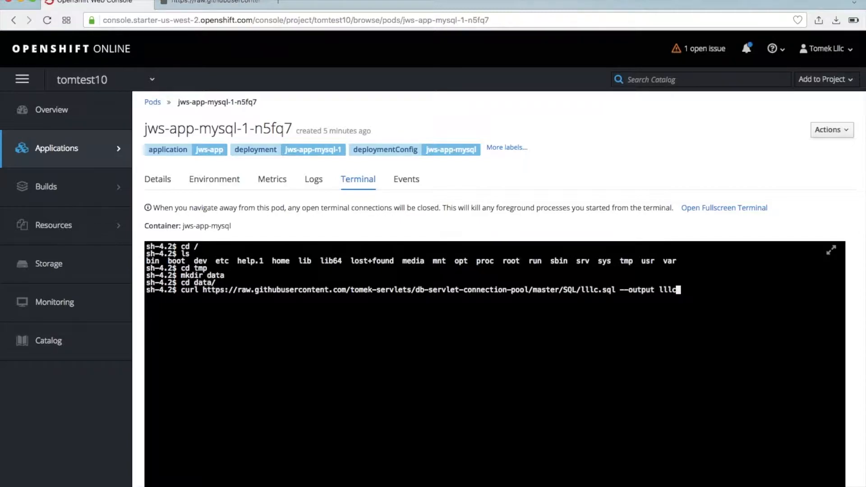
text(.)
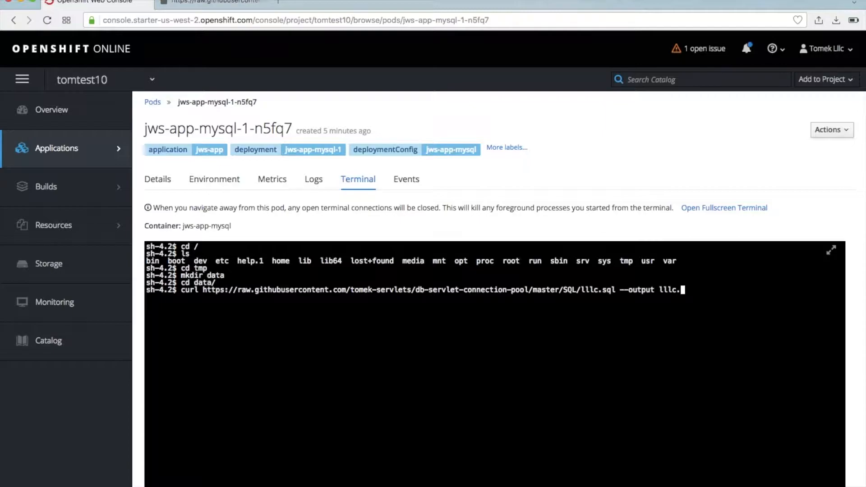
text(sql)
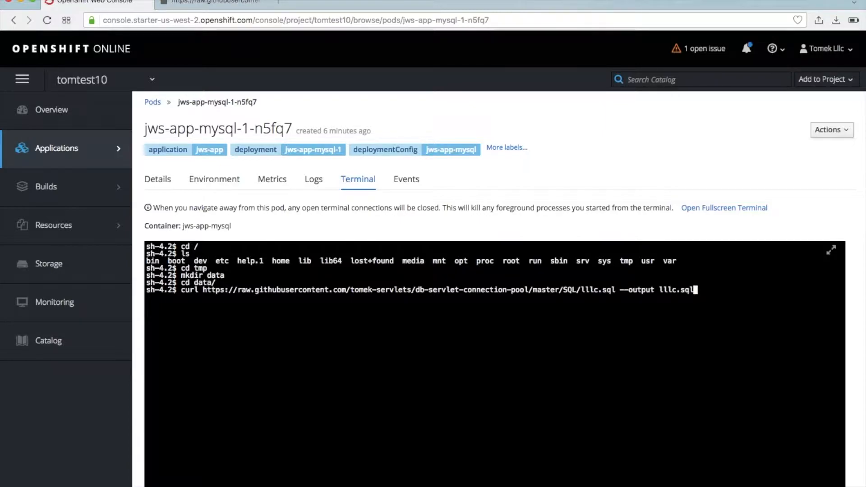
key(Return)
text(ls)
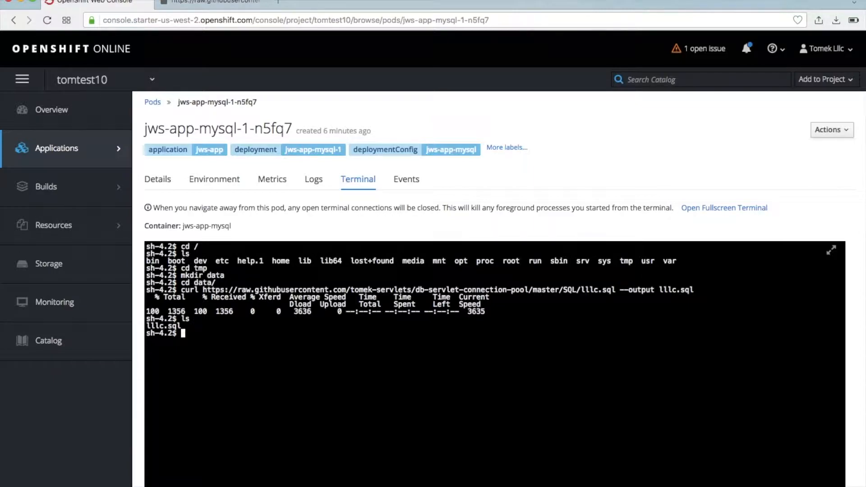
Step: Print the contents of lllc.sql with cat and look through the dump
text(ca)
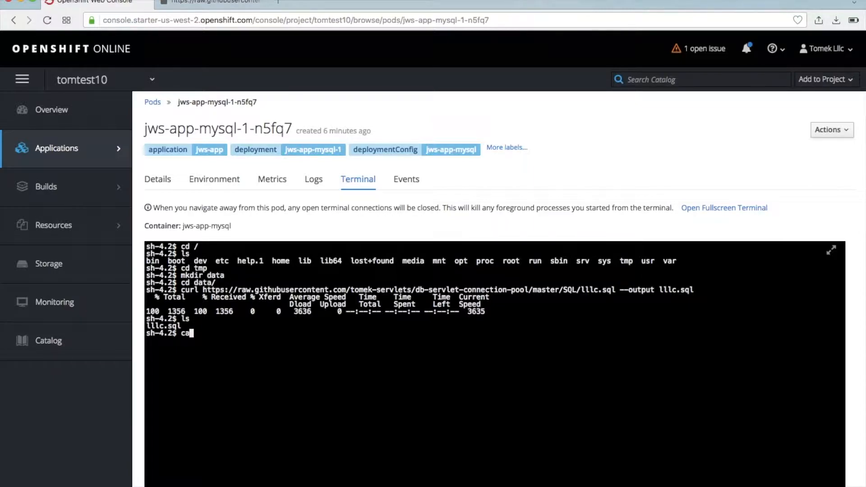
text(t)
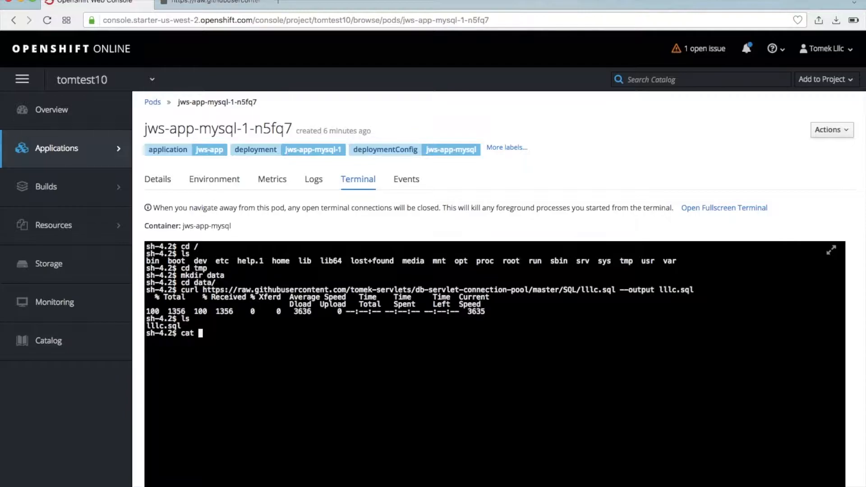
text(lllc.sql)
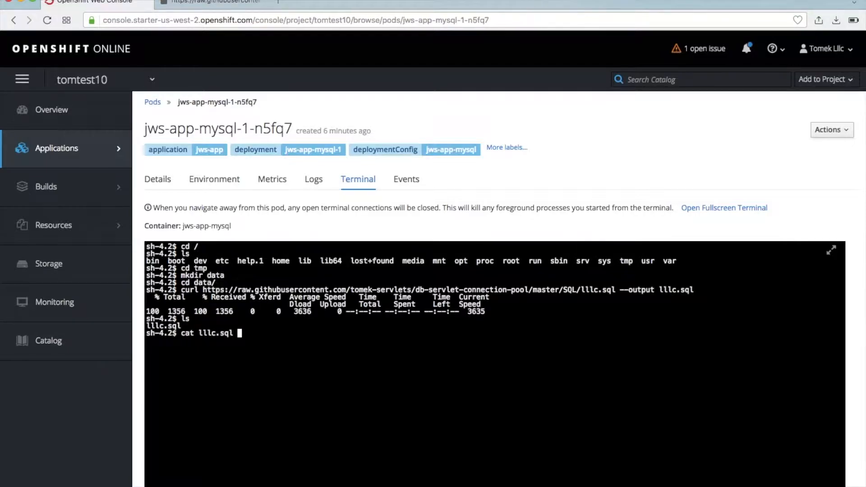
key(Return)
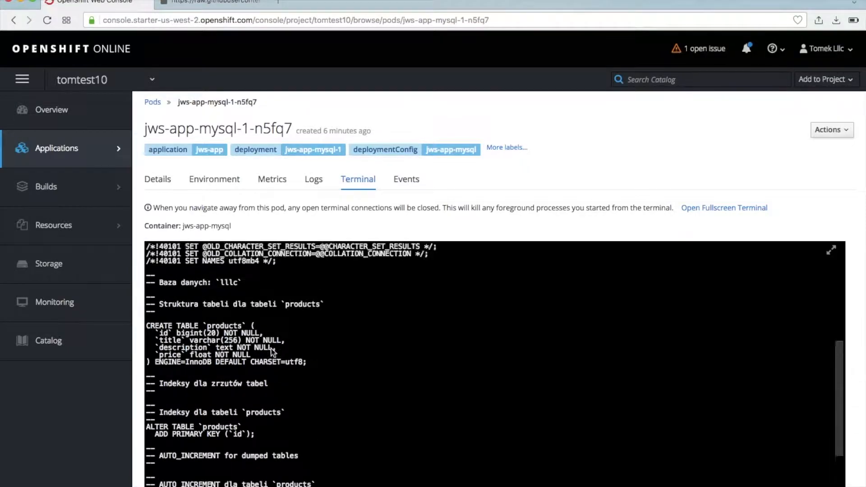
scroll(down, 3)
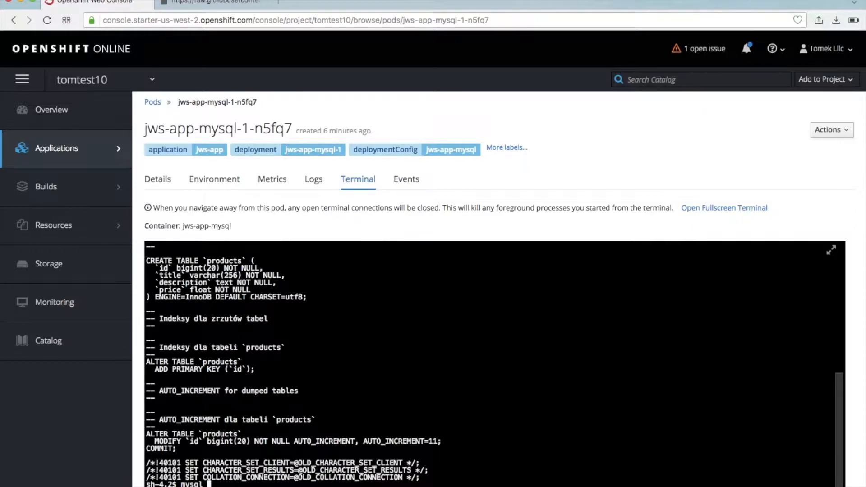
mouse_move(442, 484)
text( -u userIG)
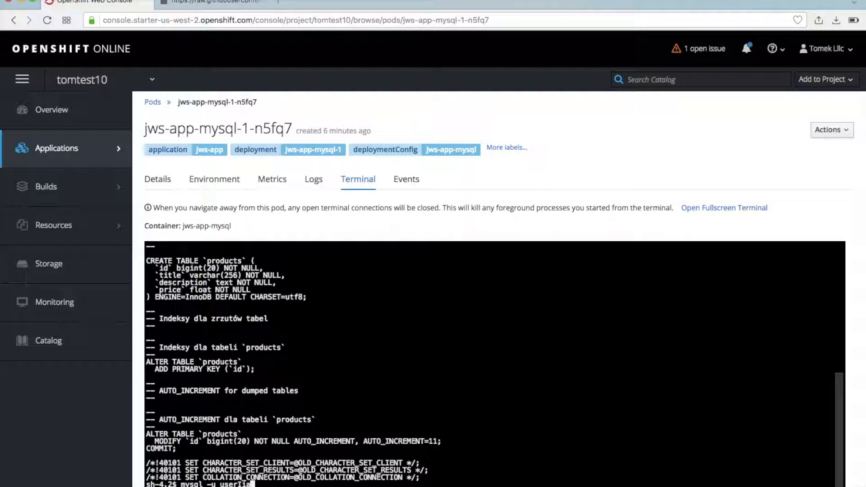
Step: Log into mysql as user with password root and source lllc.sql to create the products table
text(p)
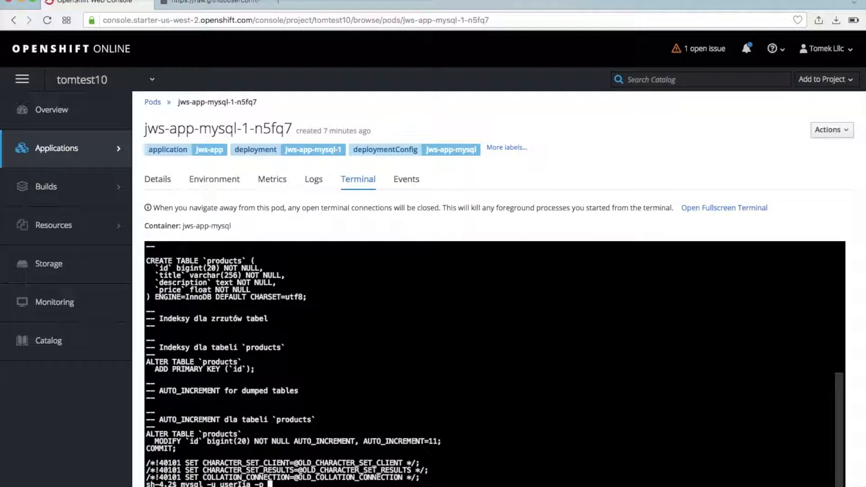
text(root)
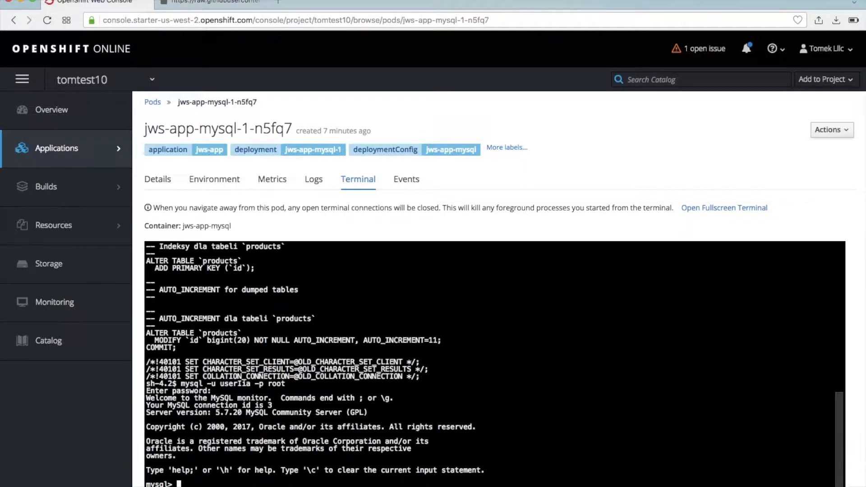
text(source)
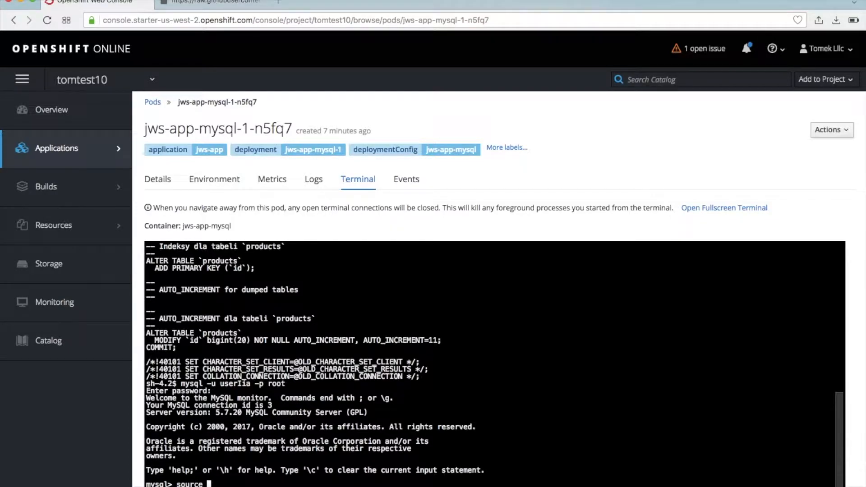
text(lllc.)
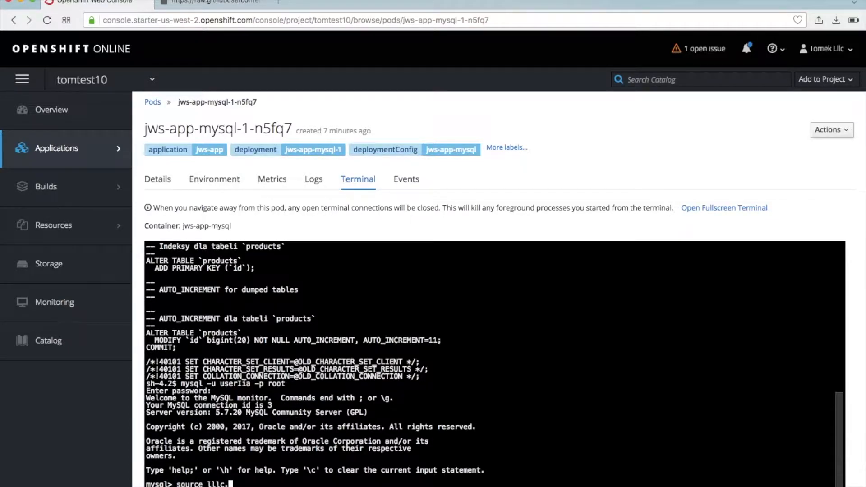
text(sql)
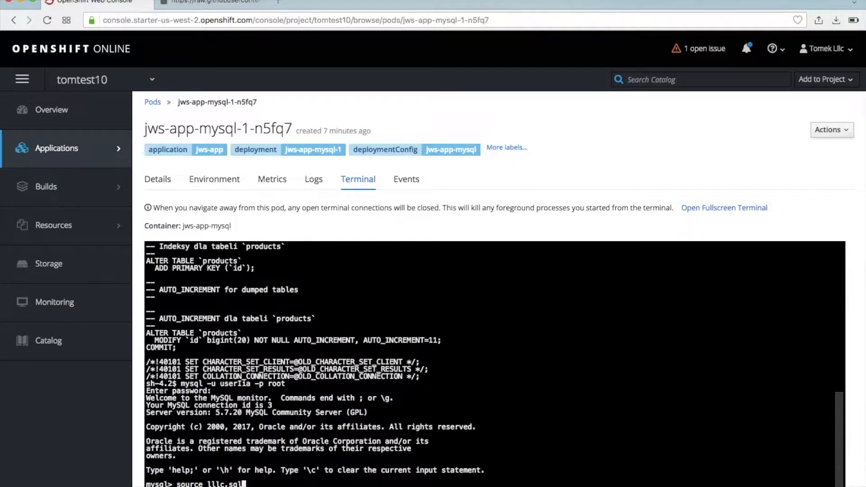
key(Return)
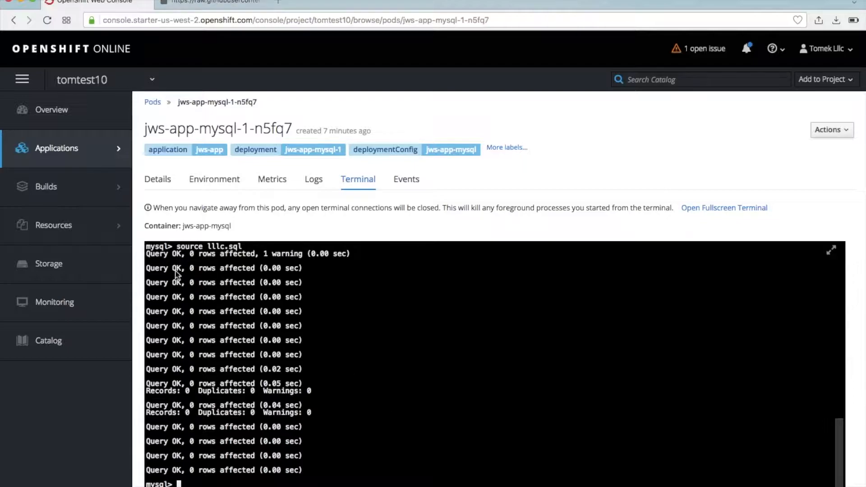
Step: From the overview, reach build jws-app-1 in the build history and cancel it
click(51, 109)
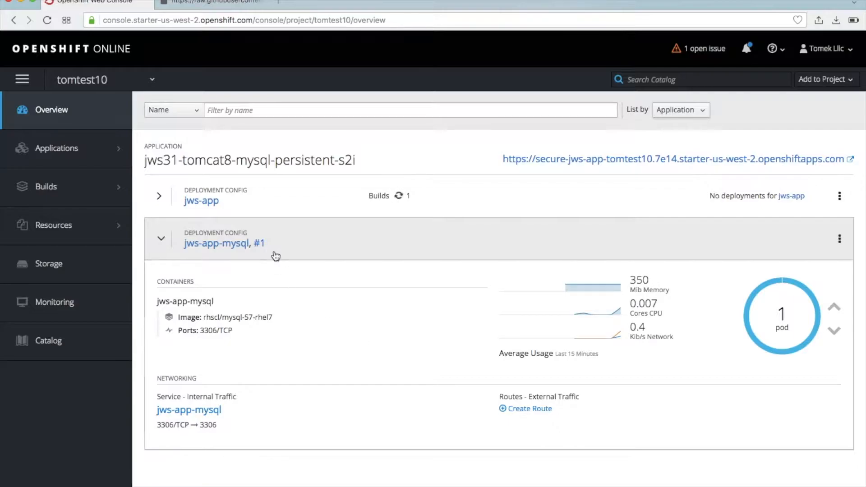
click(160, 196)
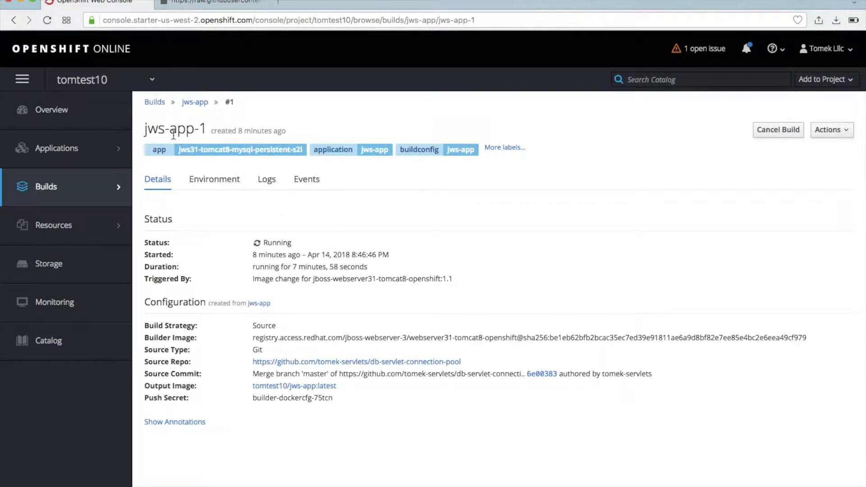
click(194, 102)
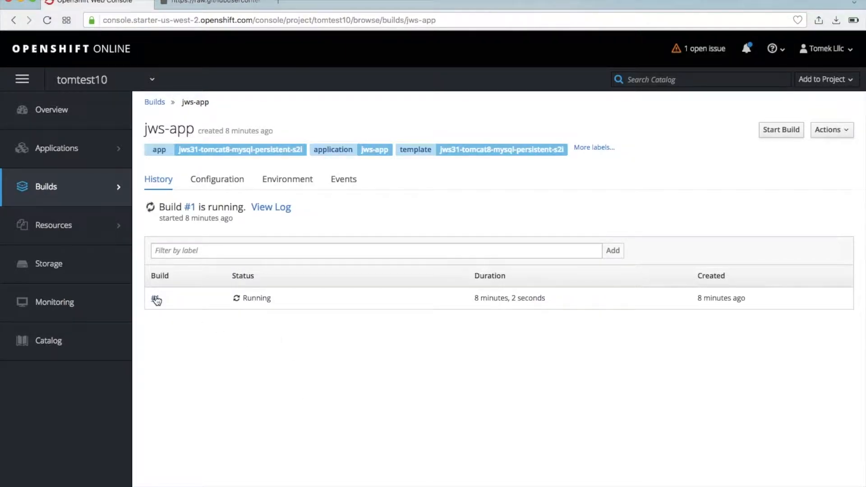
click(157, 298)
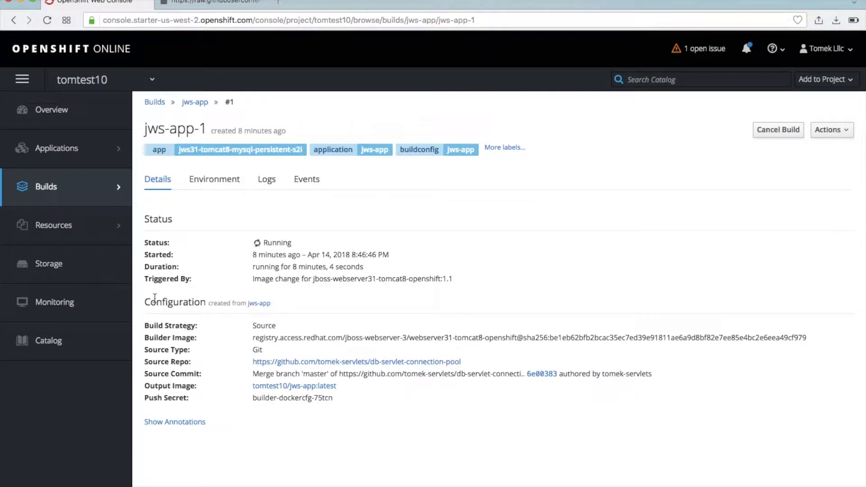
click(777, 130)
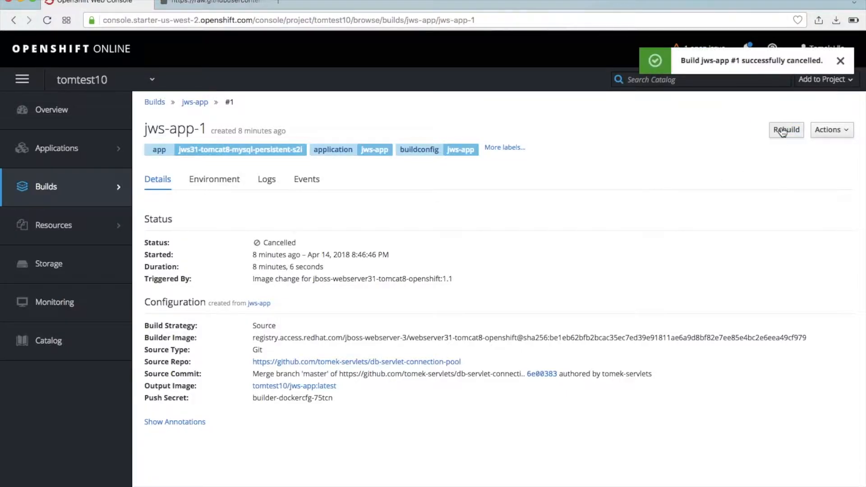
mouse_move(358, 136)
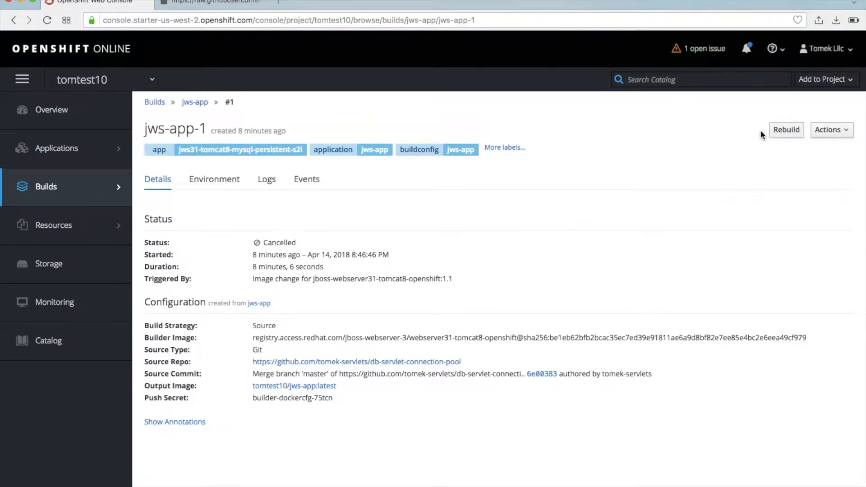
Step: Rebuild the cancelled build as #2 and return to the tomtest10 overview
click(786, 129)
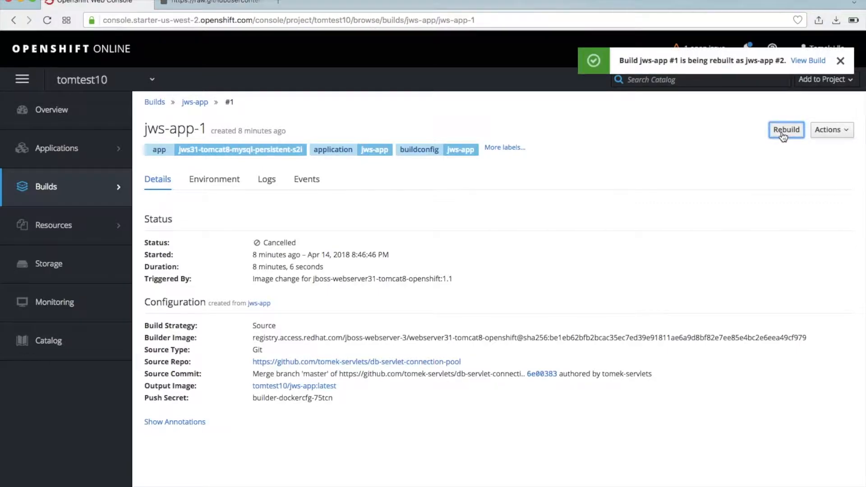
click(52, 109)
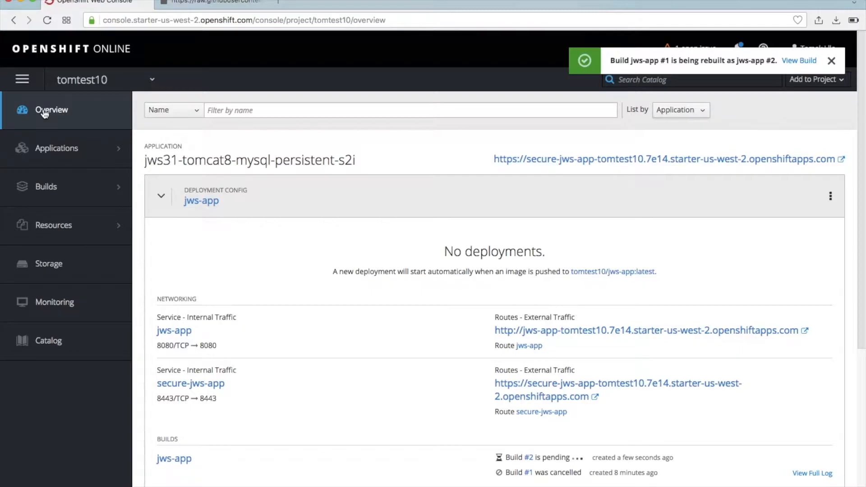
mouse_move(217, 65)
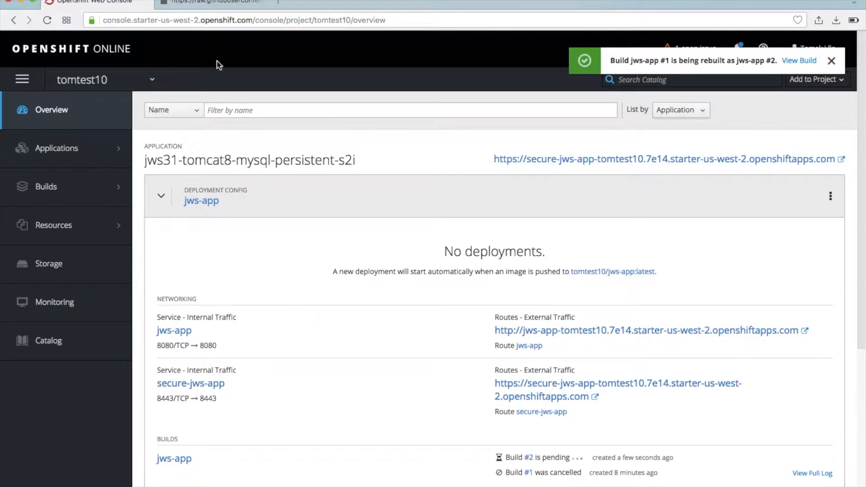
Step: Navigate from the raw lllc.sql page to the repository root and into src/lu/lllc
click(216, 4)
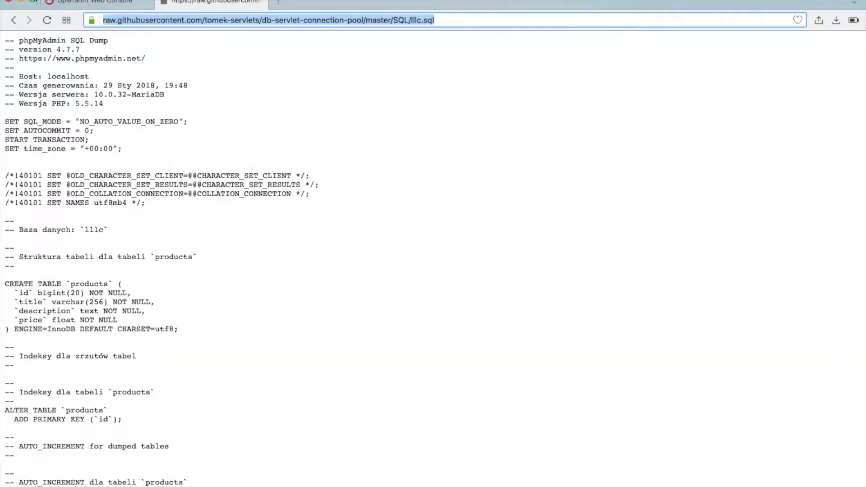
click(13, 20)
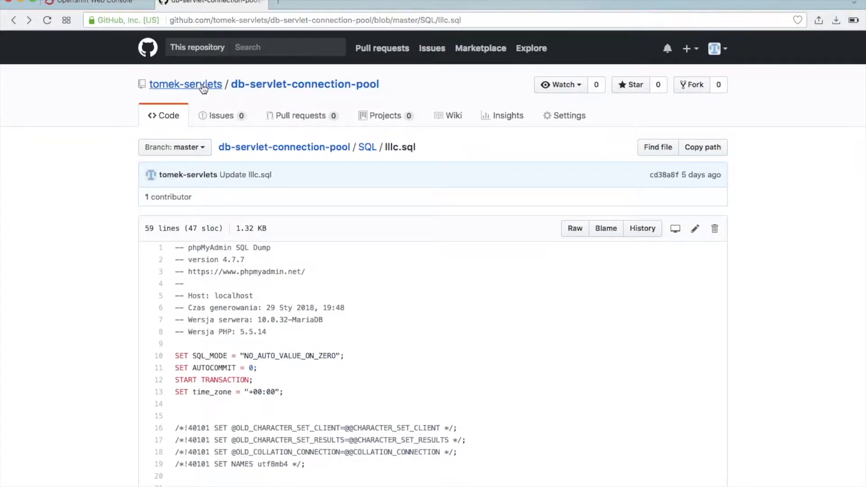
click(185, 84)
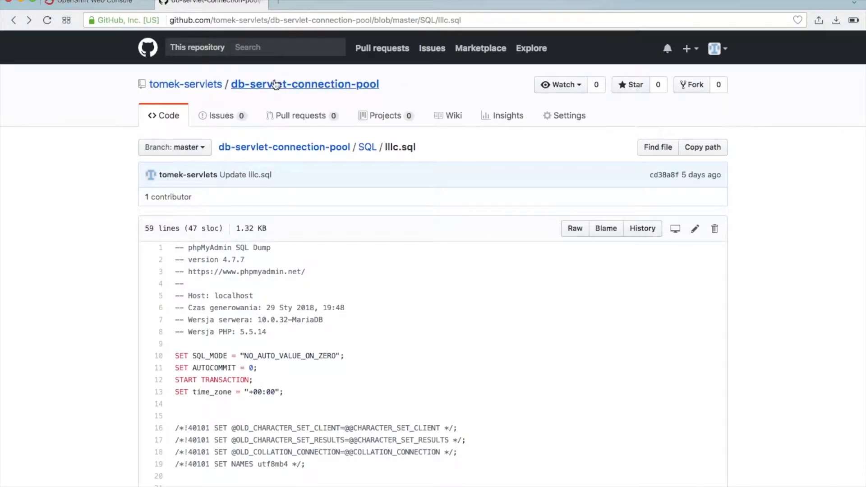
click(304, 84)
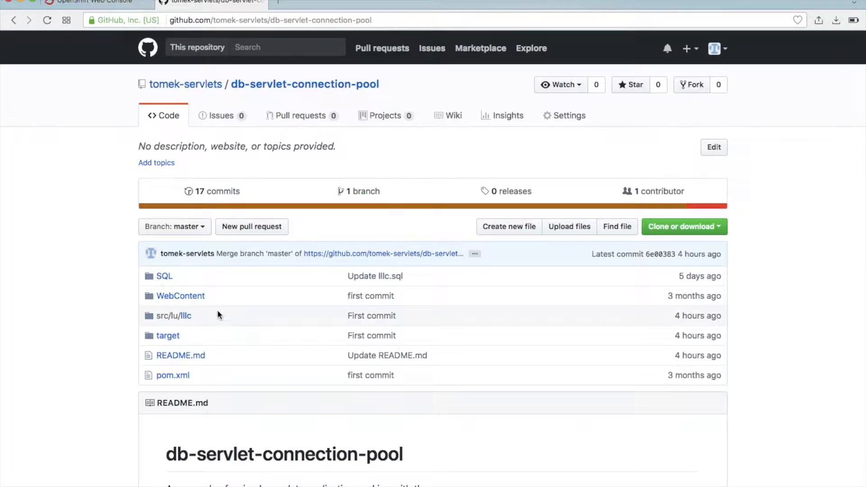
click(173, 315)
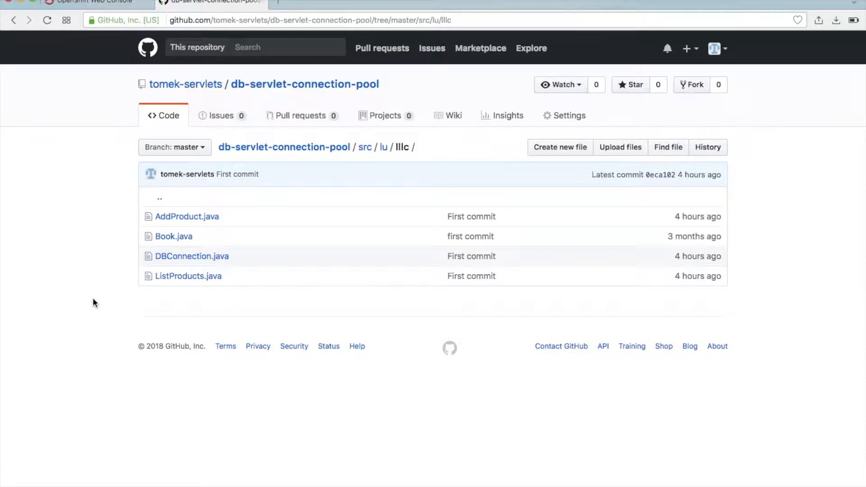
mouse_move(192, 255)
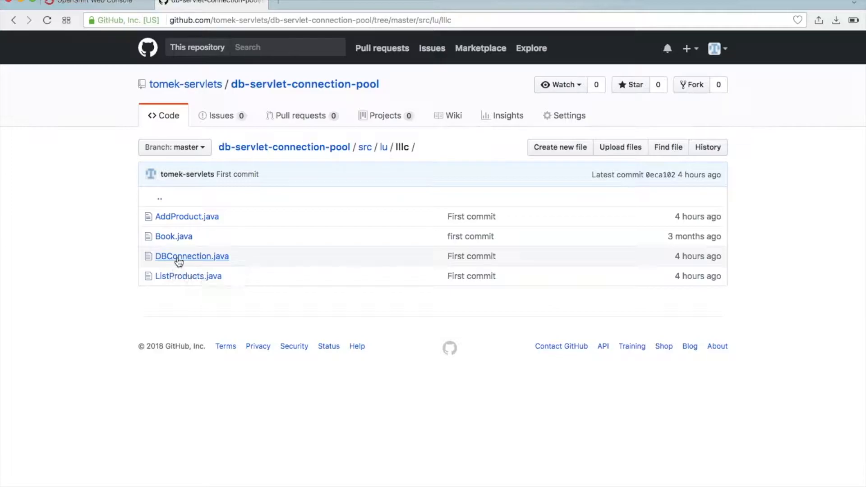
Step: View DBConnection.java and highlight the static getConnection method
click(191, 256)
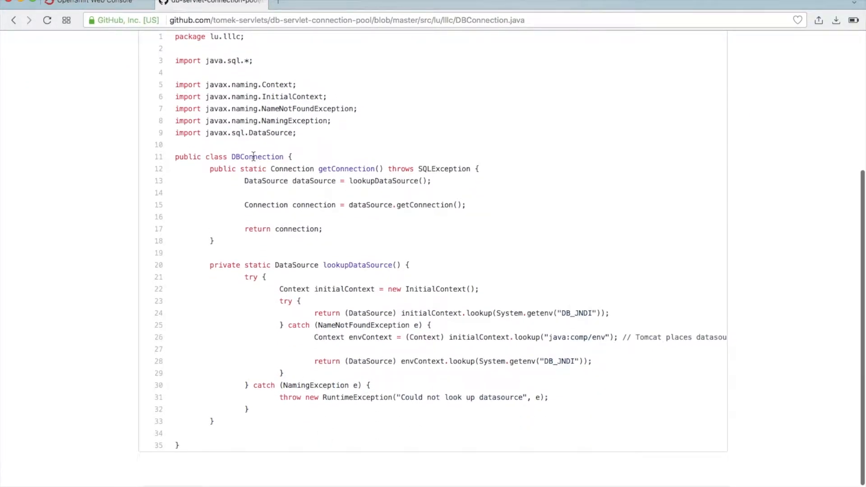
double_click(253, 169)
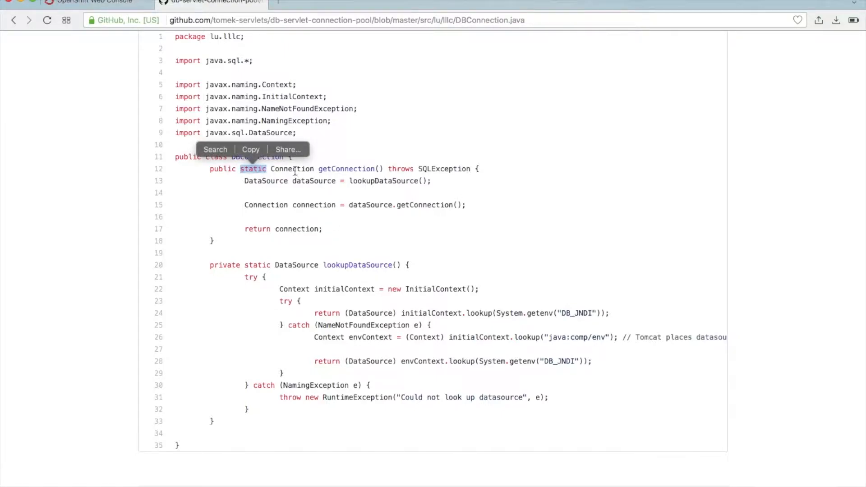
double_click(347, 169)
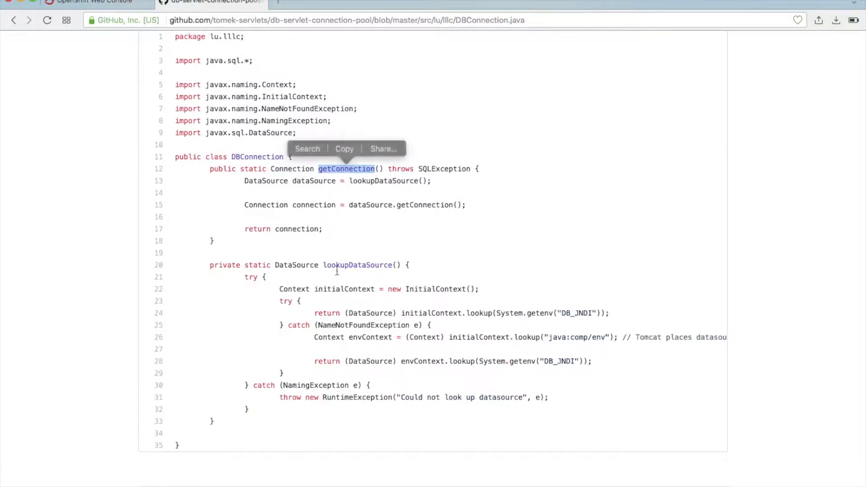
mouse_move(356, 190)
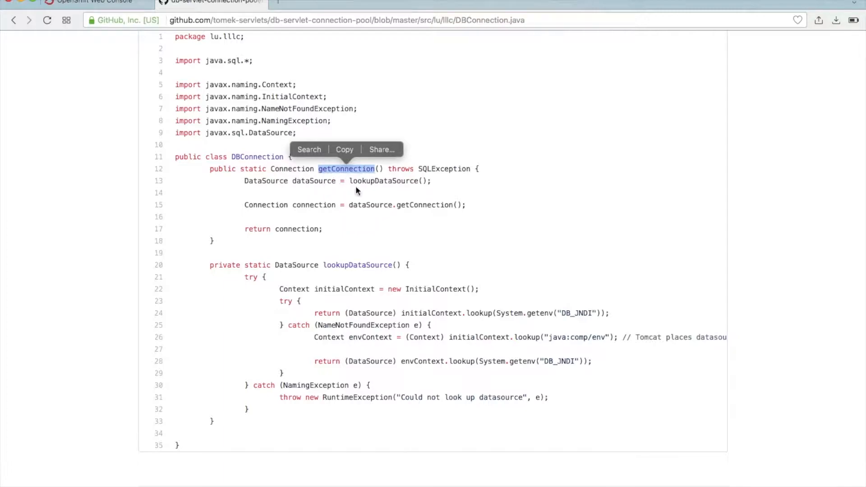
mouse_move(365, 199)
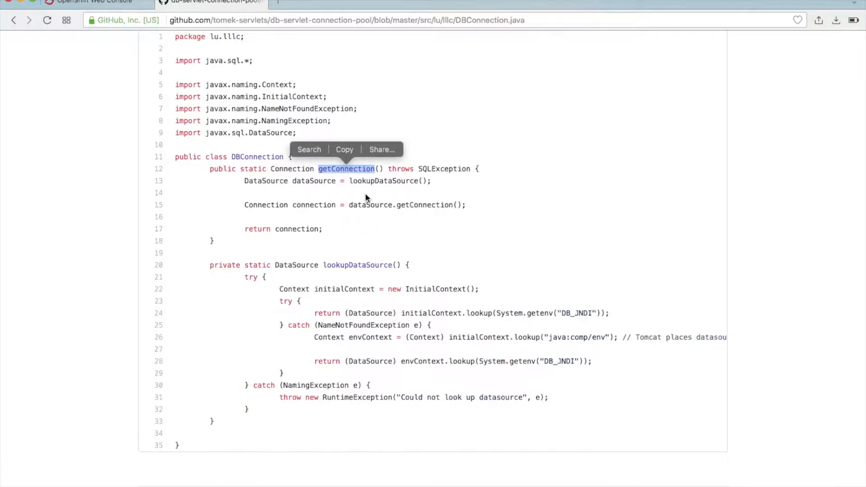
mouse_move(374, 308)
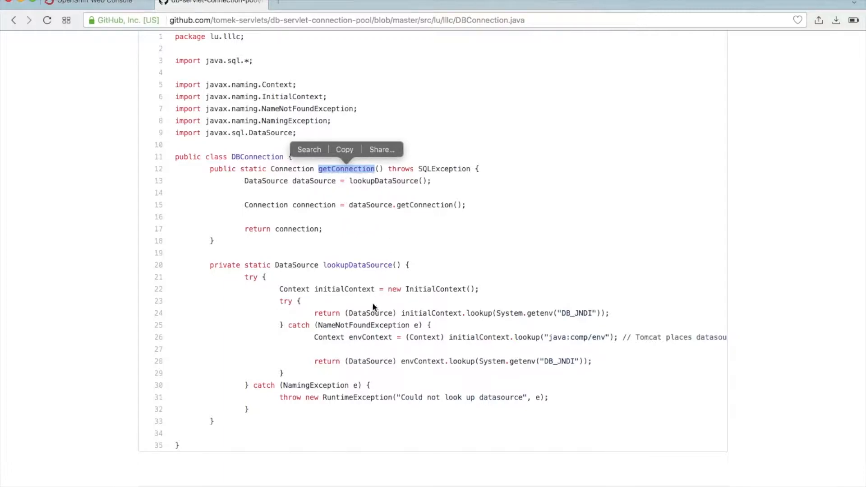
Step: Highlight the datasource lookup using the DB_JNDI environment variable
double_click(358, 265)
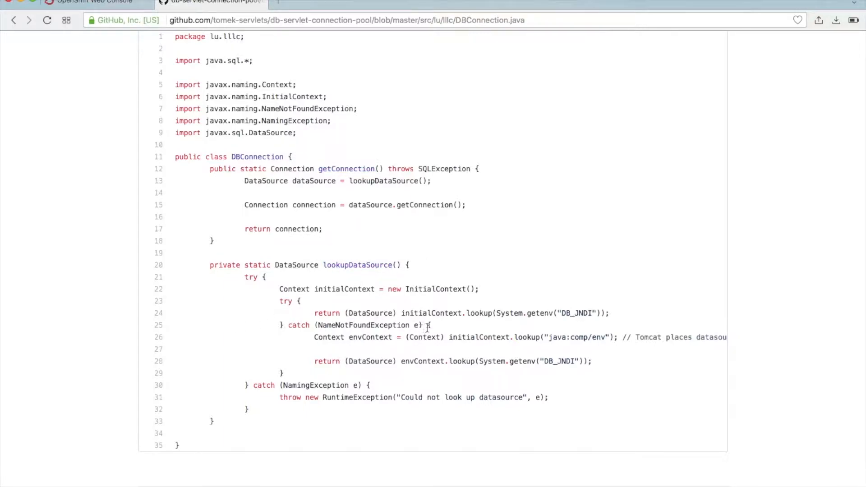
double_click(432, 313)
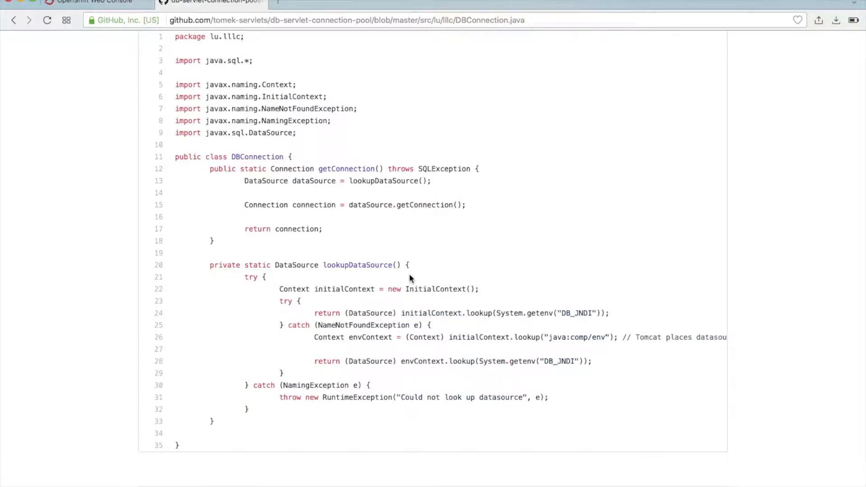
mouse_move(459, 324)
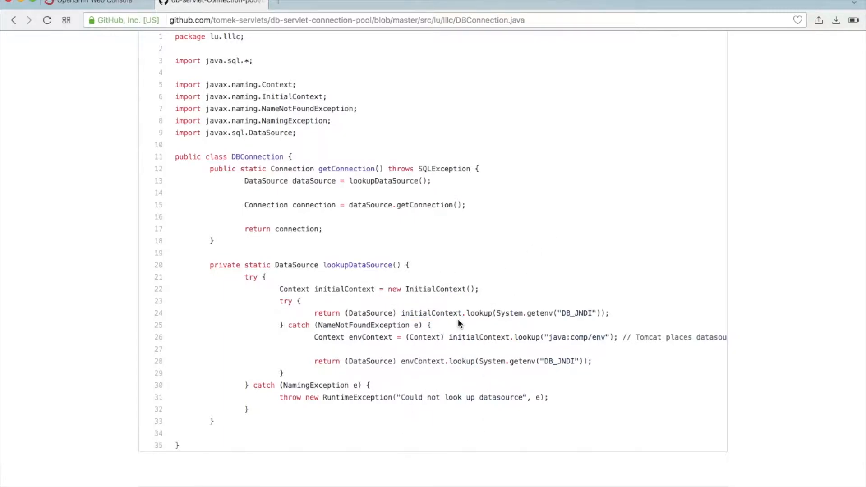
mouse_move(541, 331)
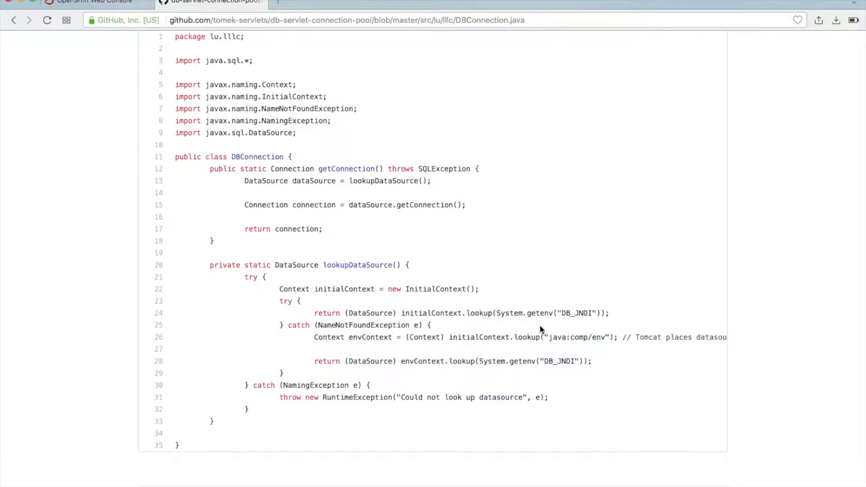
mouse_move(543, 323)
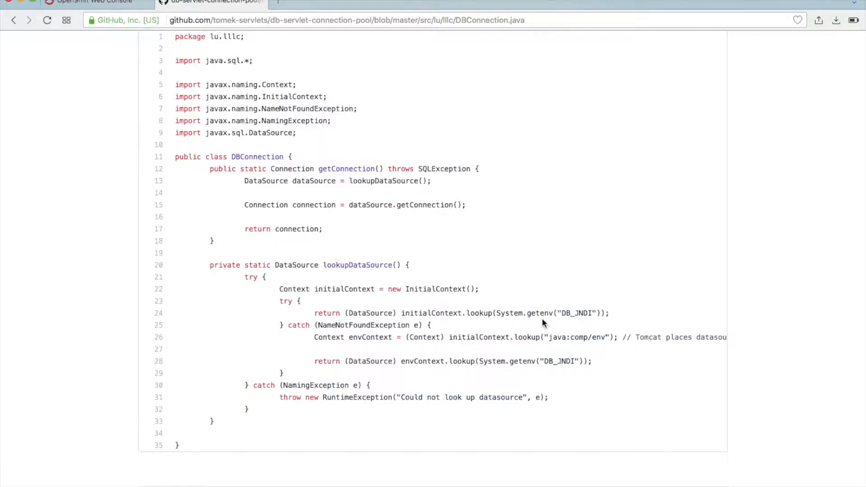
double_click(576, 313)
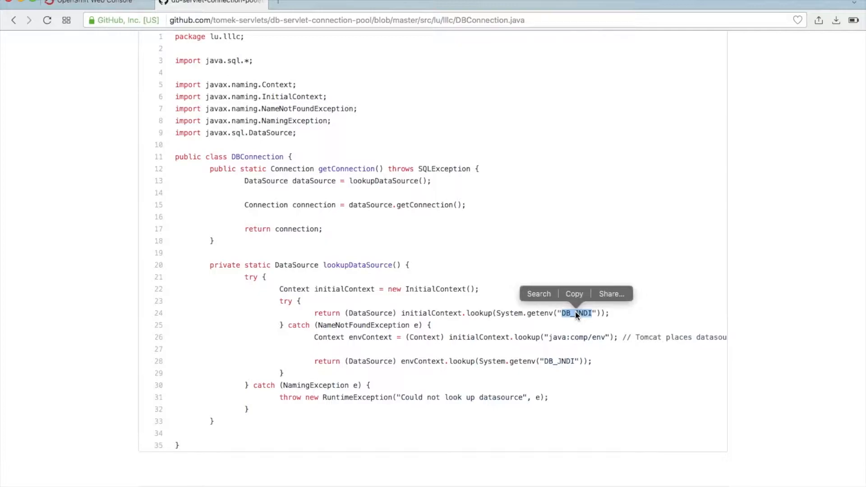
mouse_move(621, 207)
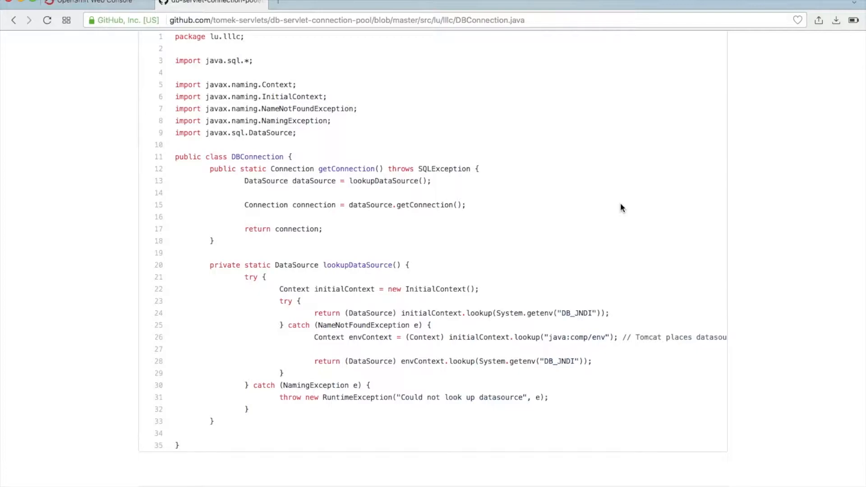
mouse_move(494, 333)
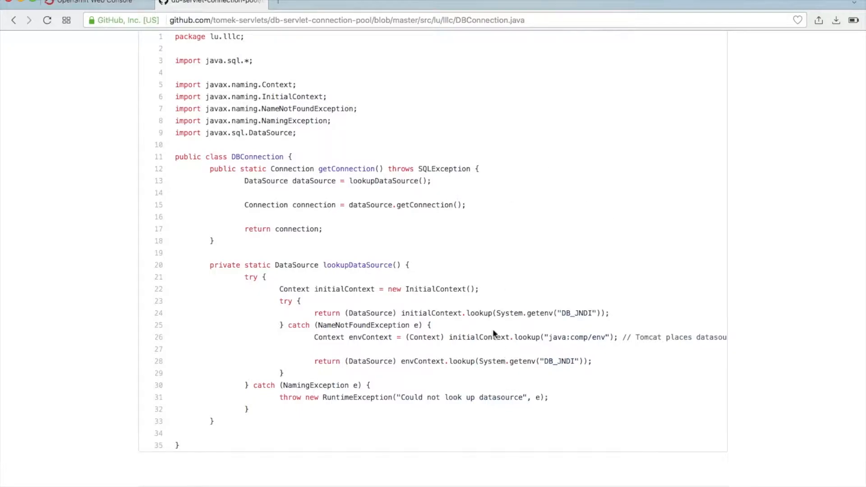
mouse_move(351, 169)
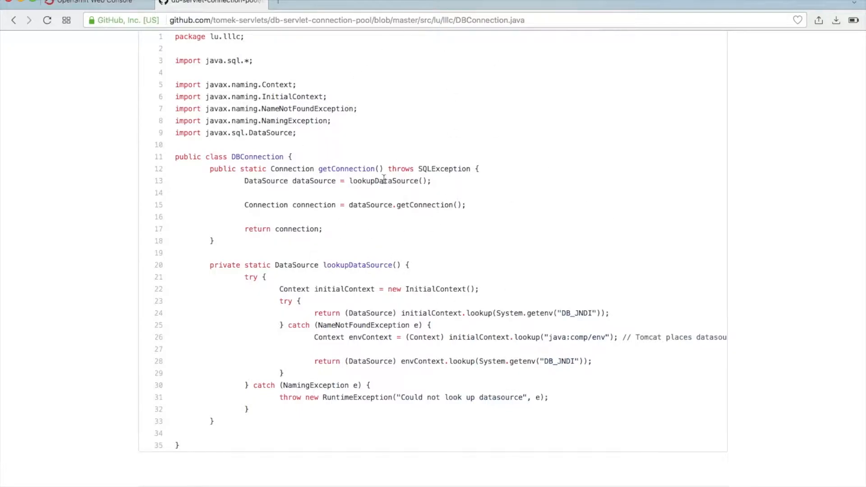
mouse_move(304, 224)
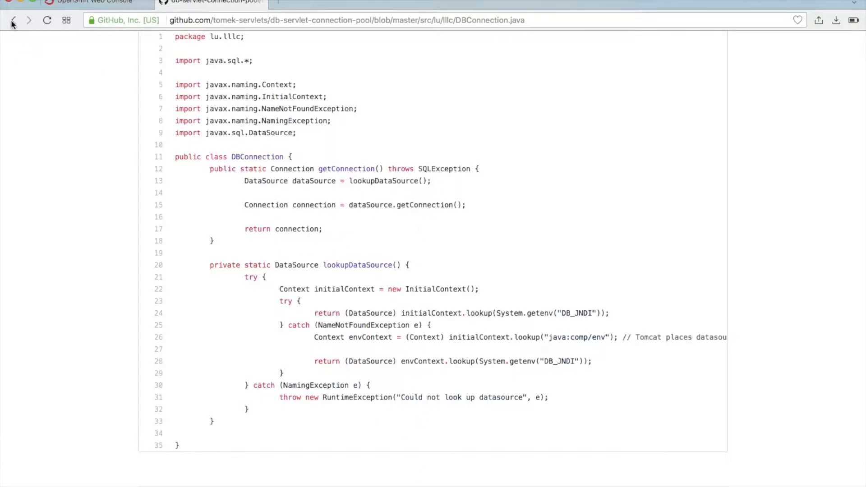
Step: Review ListProducts.java's try block calling DBConnection.getConnection(), then return to the OpenShift console
click(11, 20)
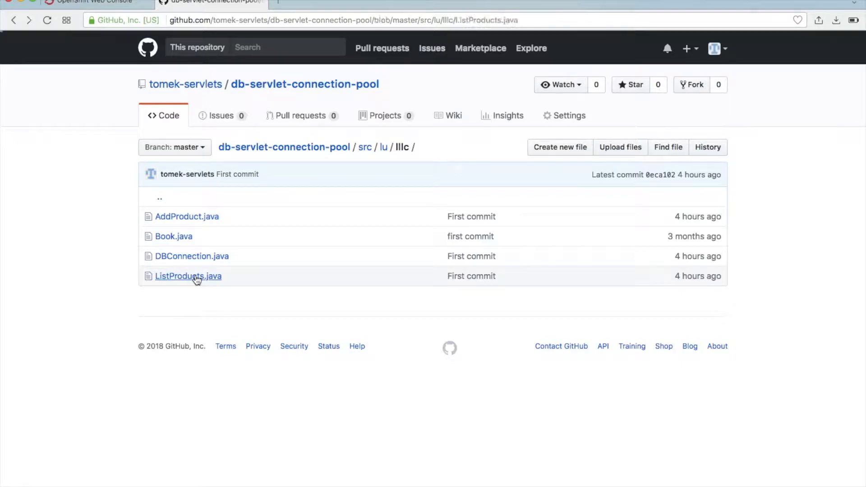
click(188, 276)
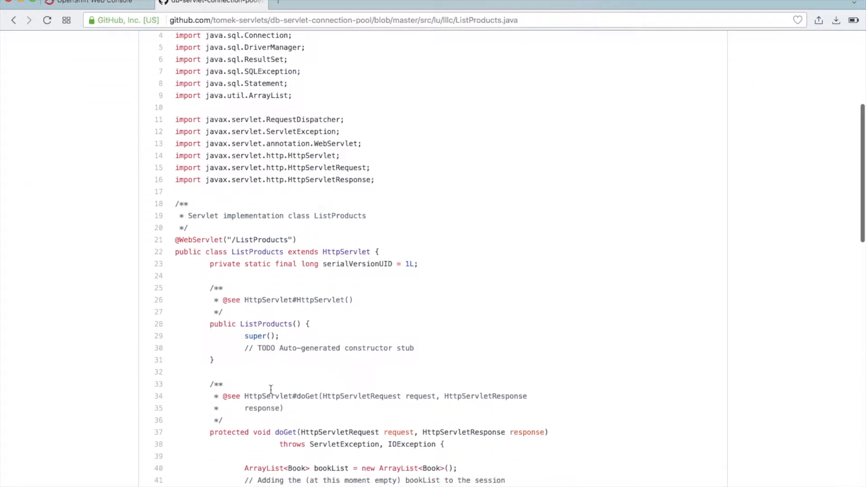
scroll(down, 3)
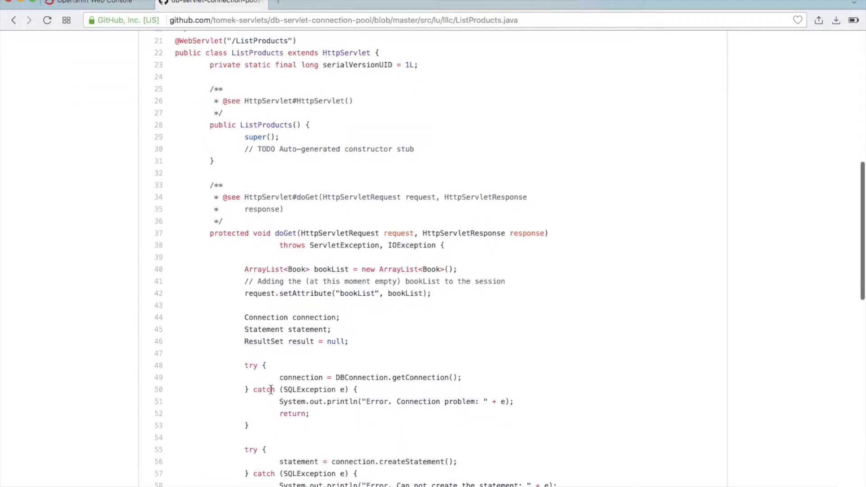
scroll(down, 3)
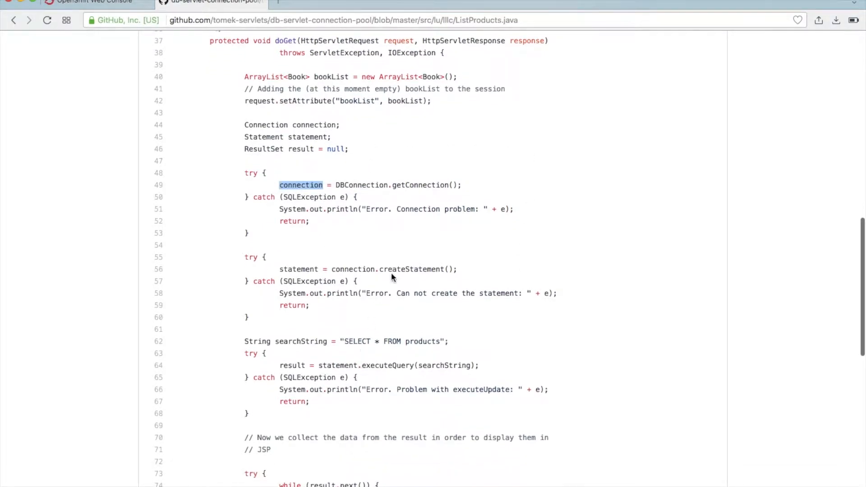
mouse_move(440, 321)
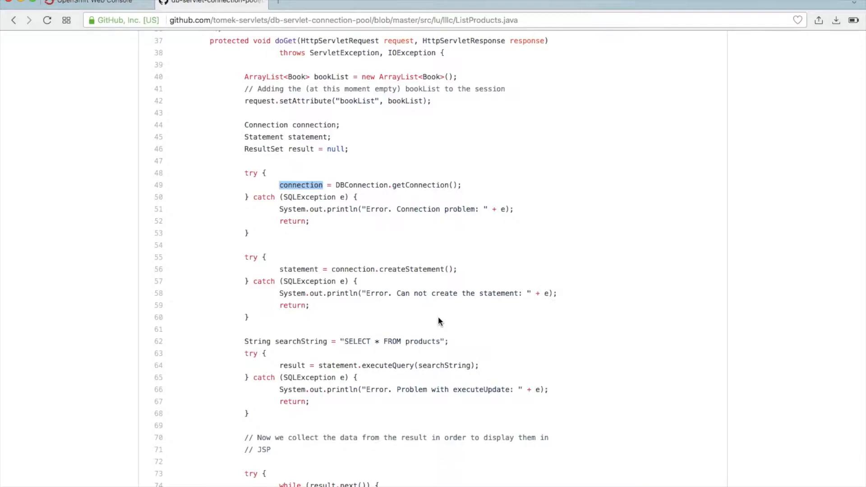
scroll(up, 3)
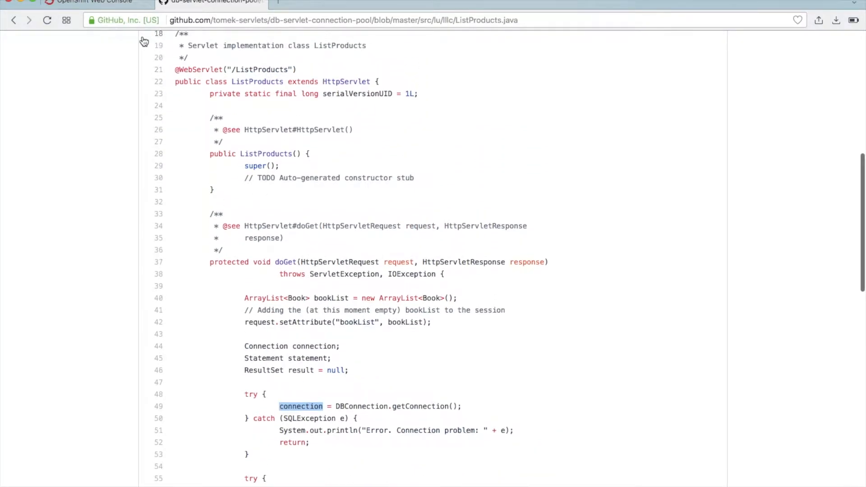
click(97, 2)
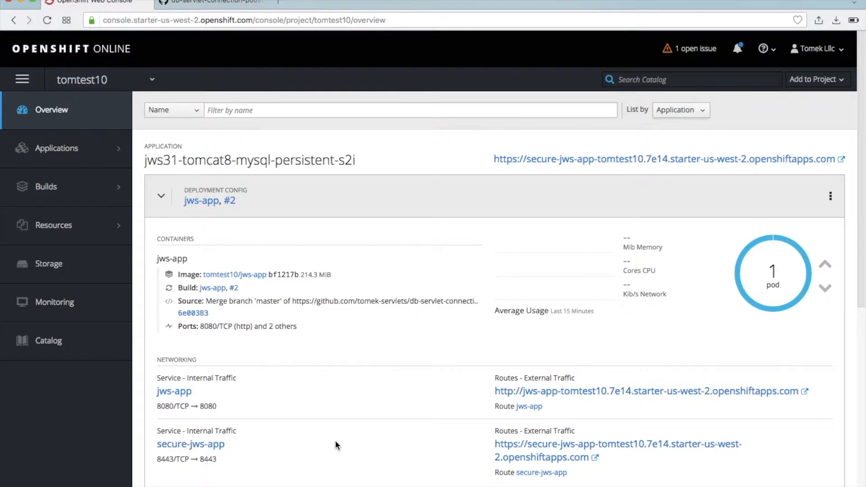
mouse_move(572, 421)
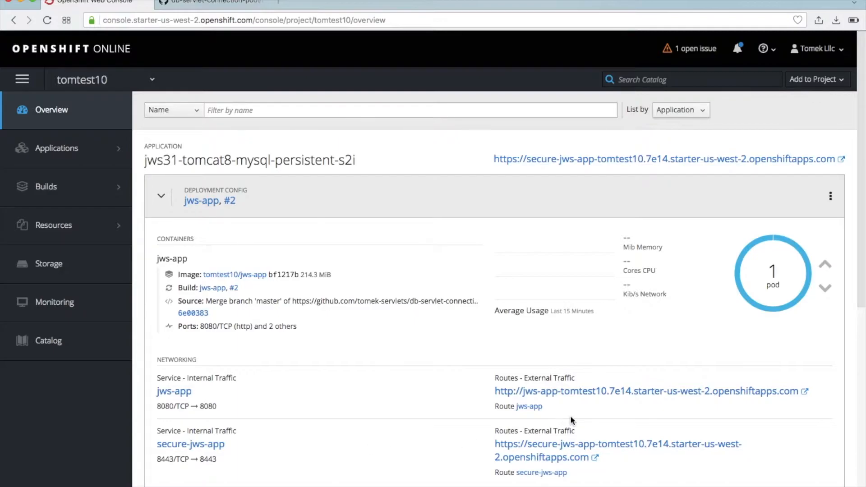
Step: Load the jws-app route's Database test page, reloading until available, and reach the Add a new Book form
click(643, 391)
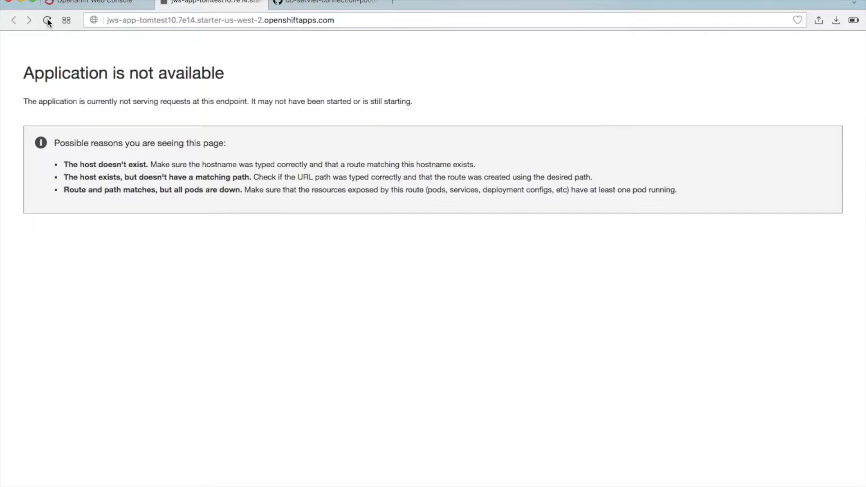
click(47, 20)
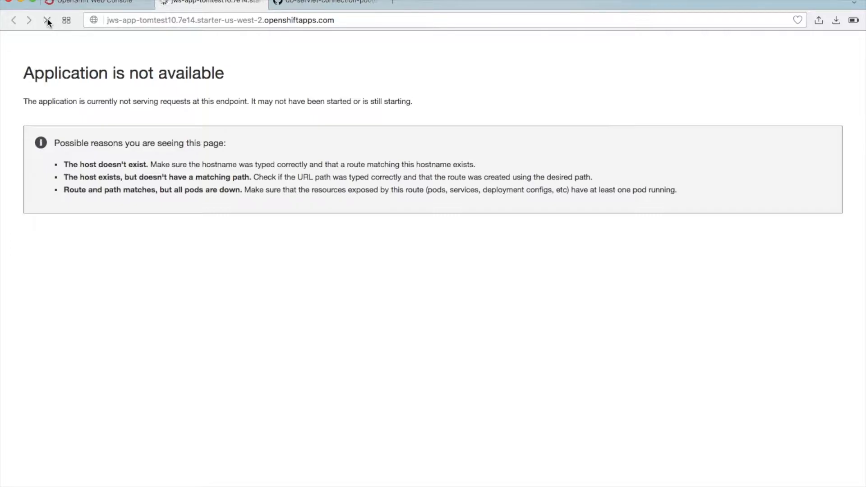
click(48, 21)
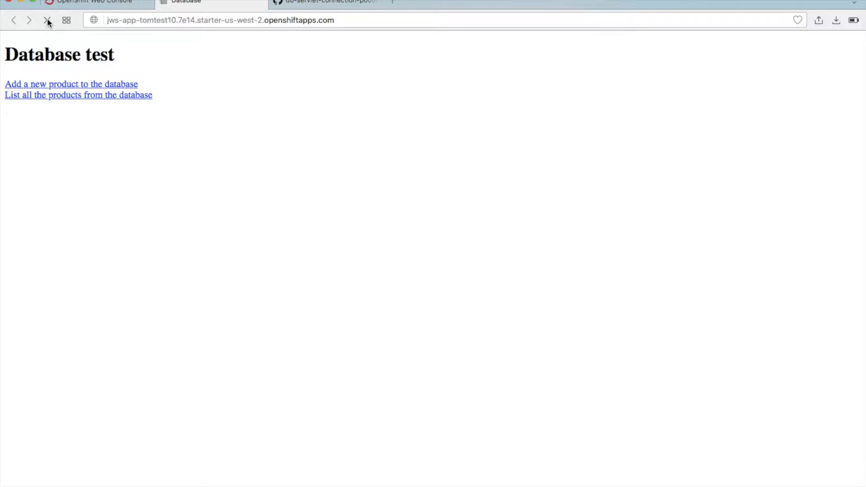
click(79, 94)
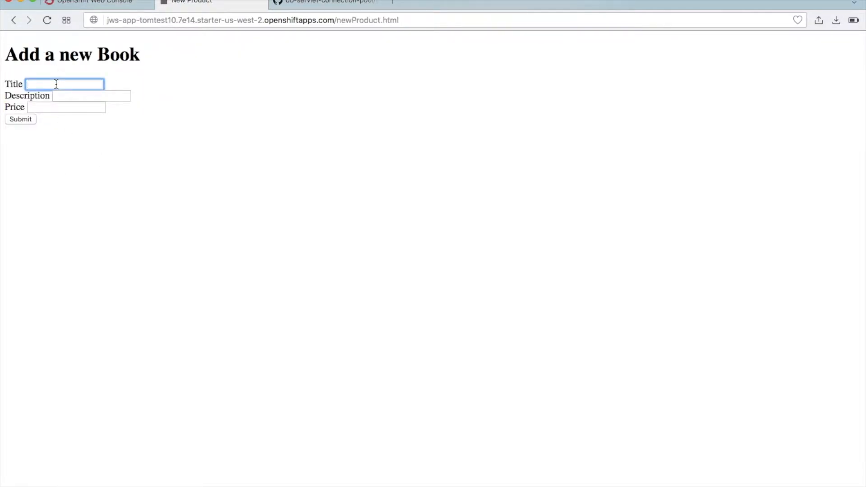
Step: Submit a book titled New book, description 'the new book des…', price 456, and see it listed
text(New book)
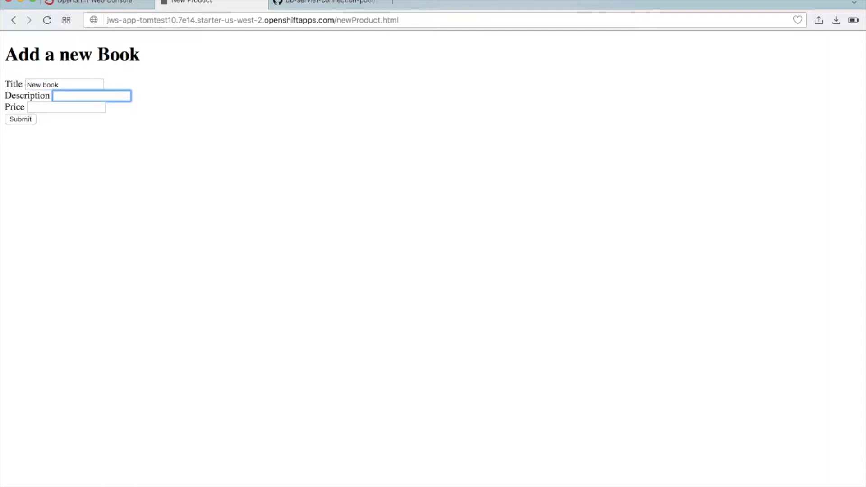
text(the new)
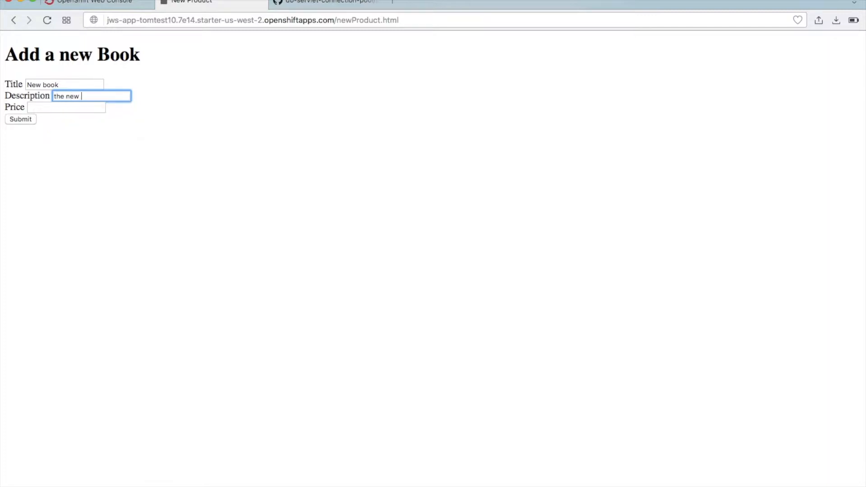
text(book desc)
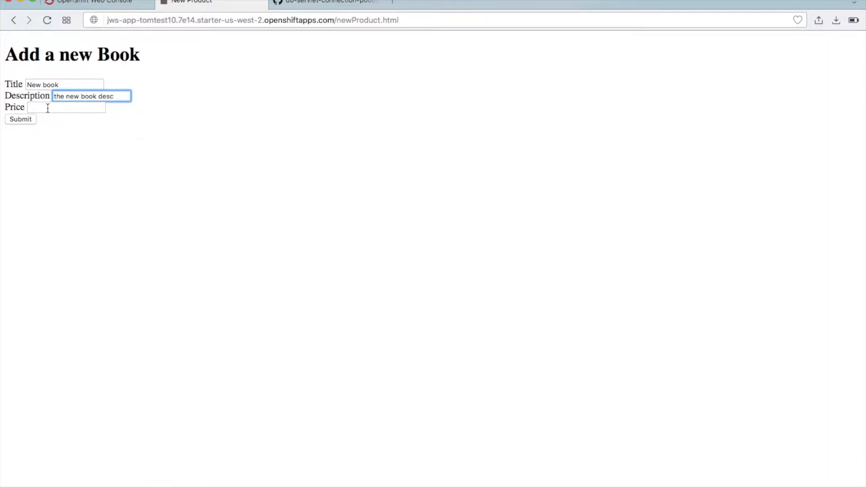
text(456)
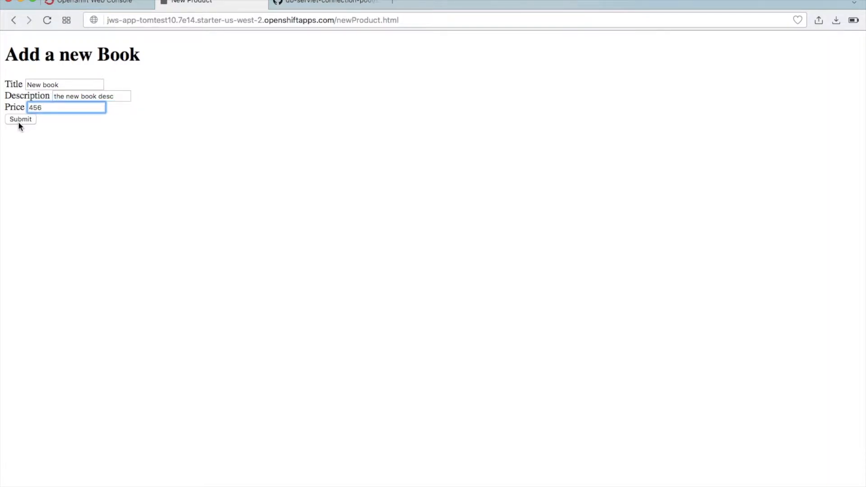
click(20, 119)
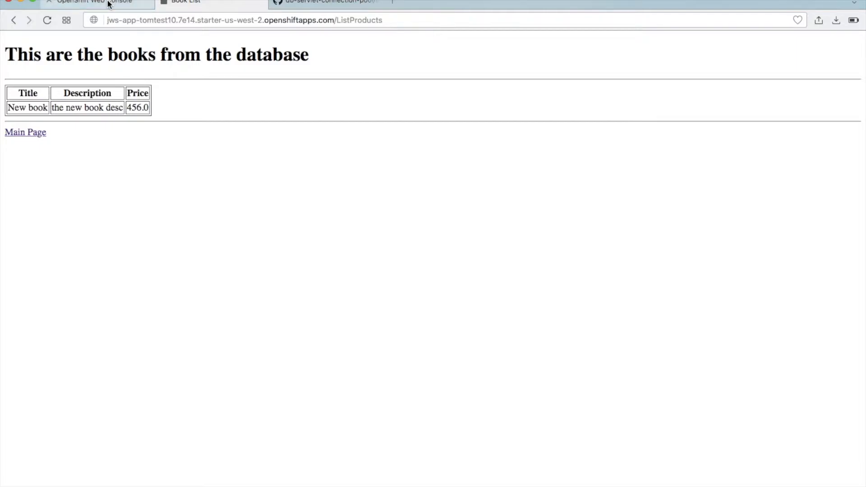
Step: From the tomtest10 overview, view the running jws-app-2-jxkmm pod's details
click(97, 2)
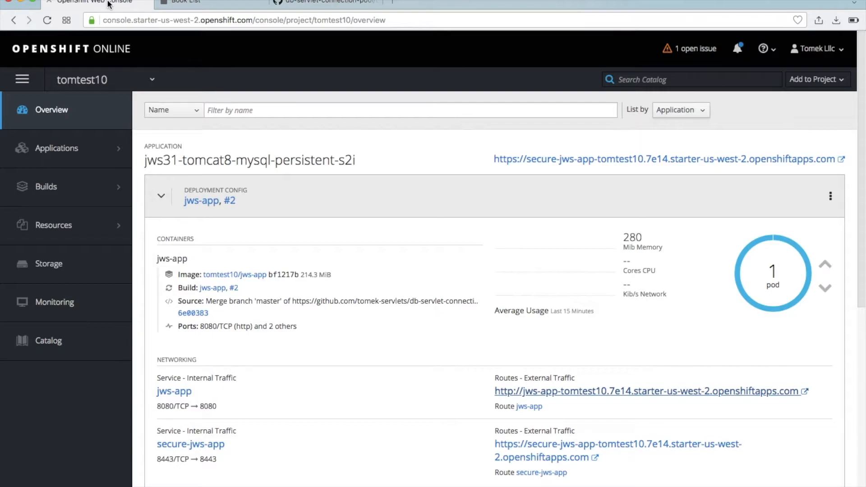
mouse_move(354, 39)
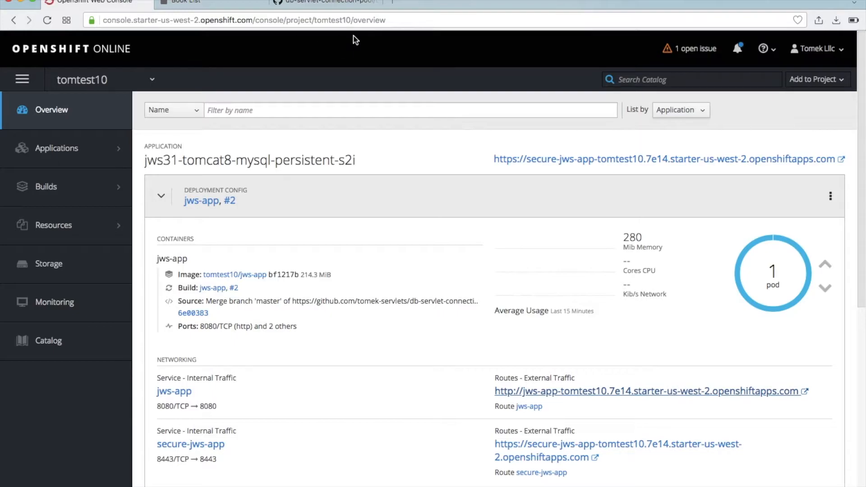
mouse_move(735, 283)
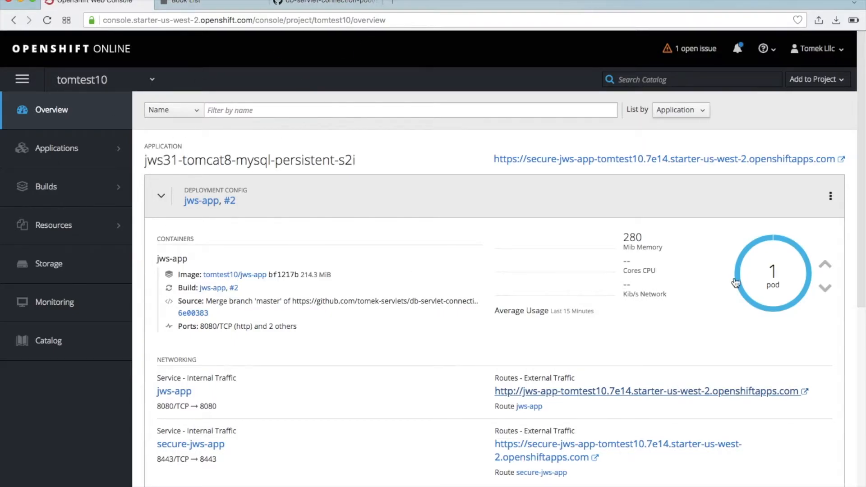
click(773, 270)
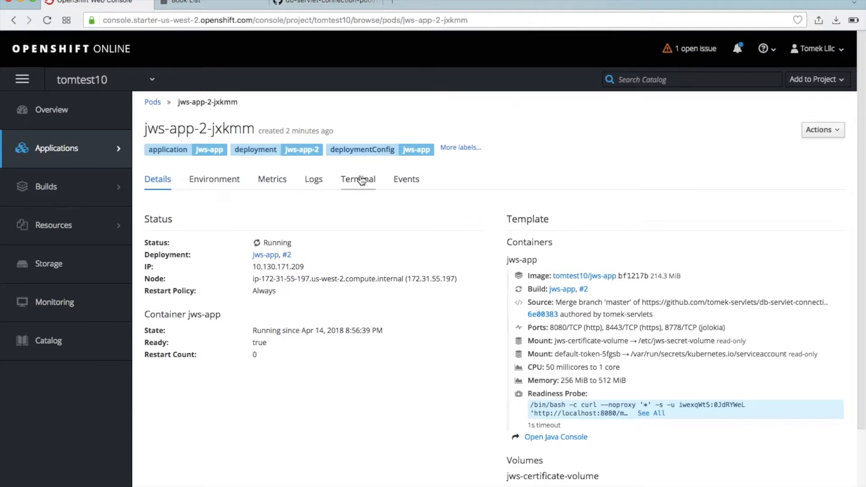
Step: In the jws-app pod terminal, run find . -name context.xml from / and move into /opt/webserver/conf
click(358, 179)
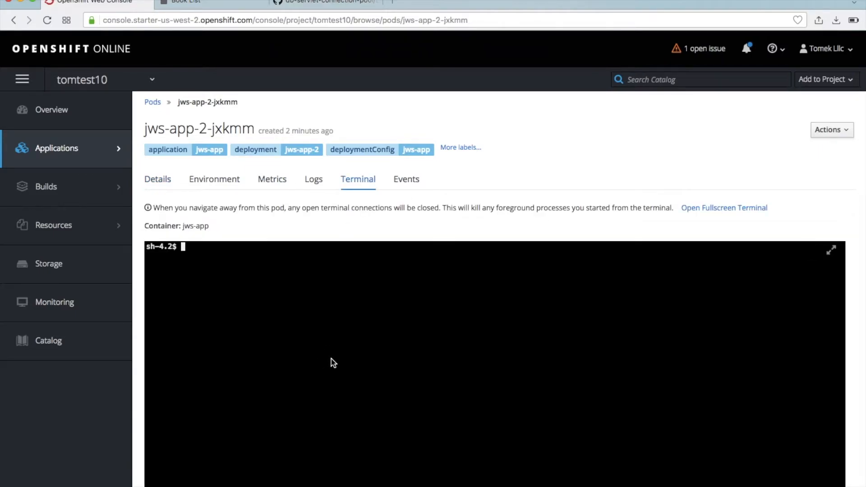
text(cd /)
text(ls)
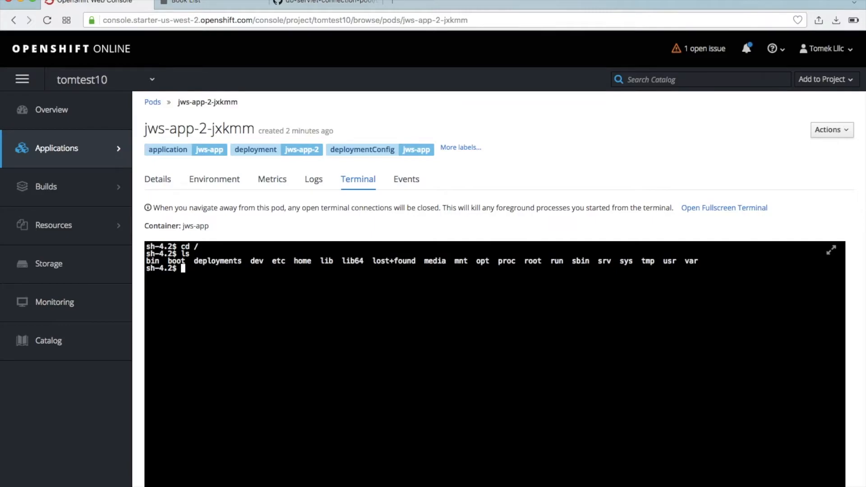
text(find)
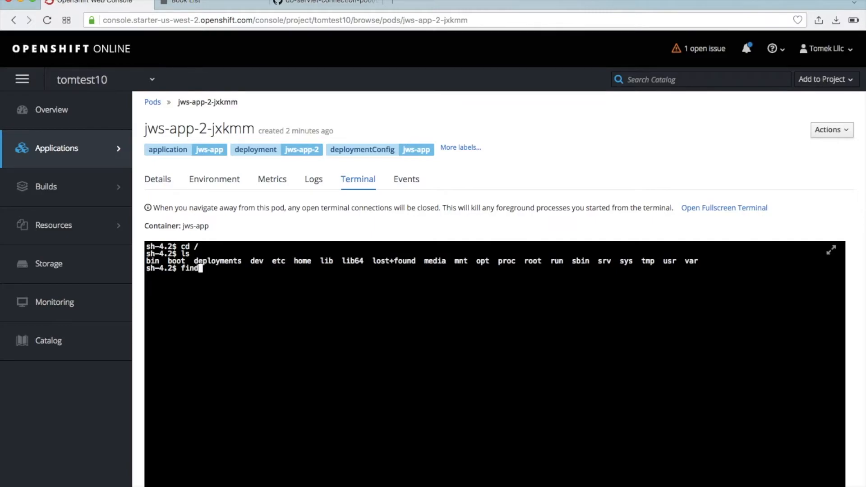
text(.)
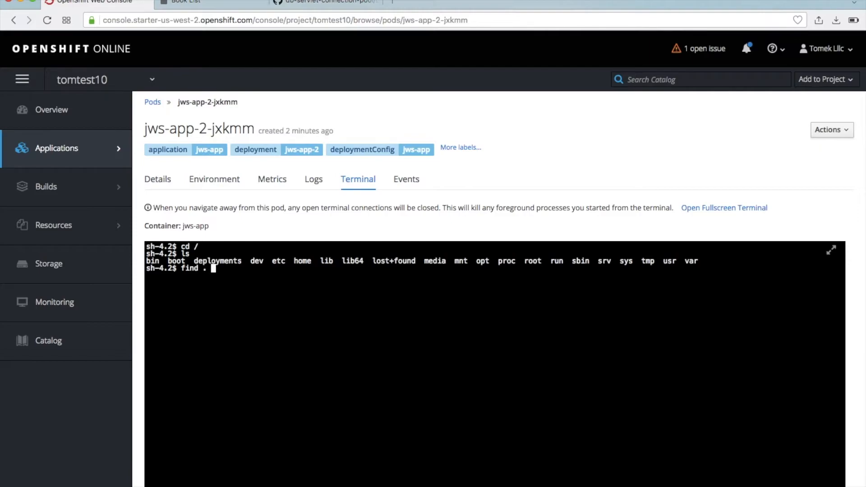
text(-name)
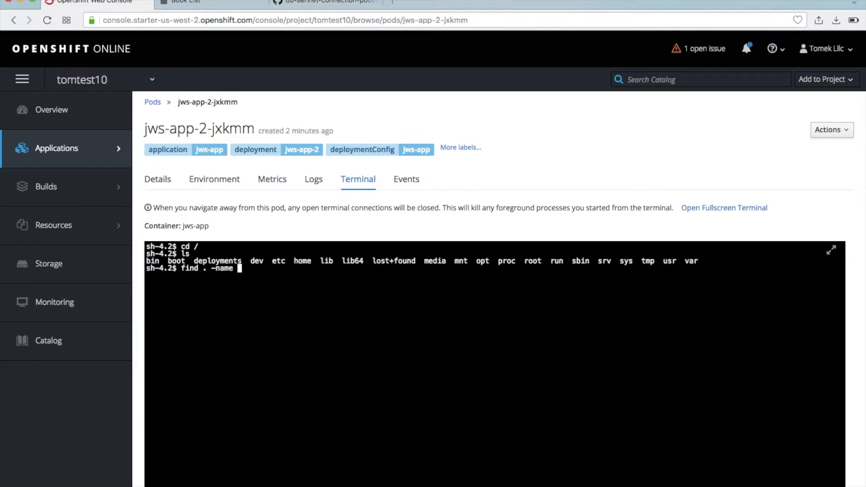
text(context.)
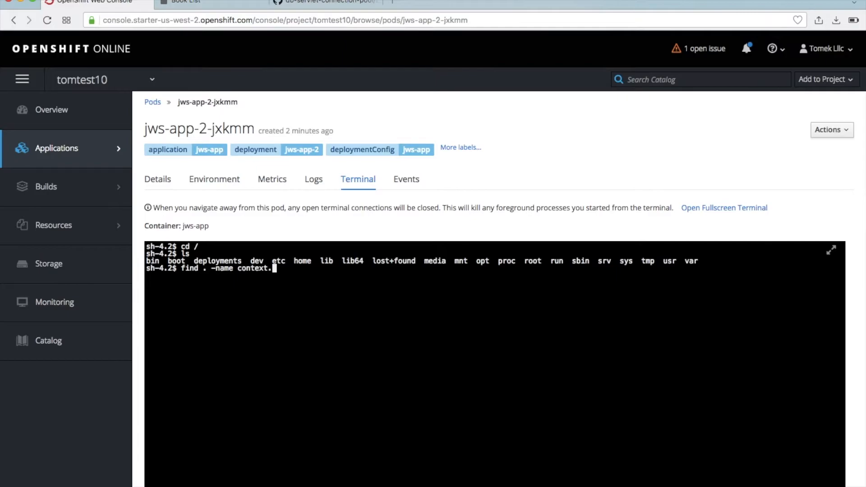
key(Return)
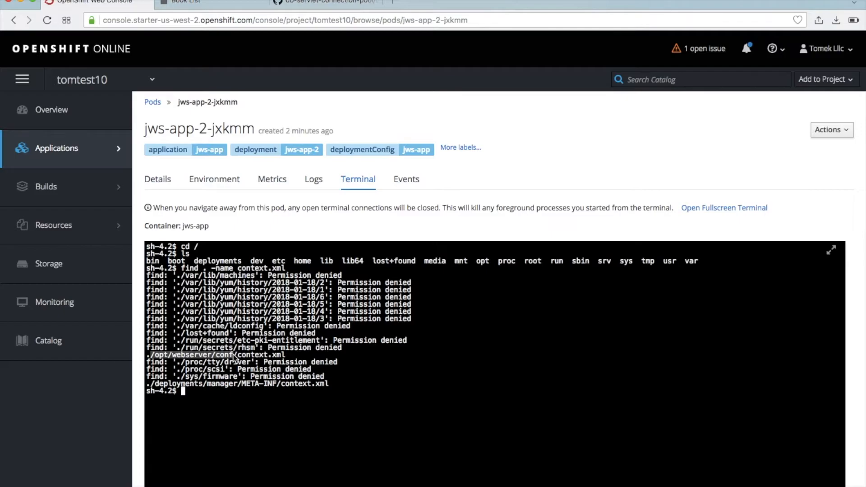
mouse_move(260, 406)
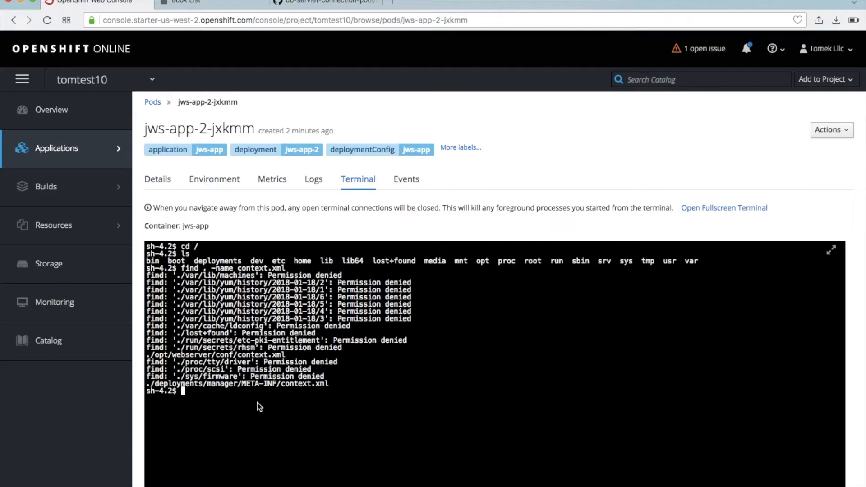
text(cd /opt/webserver/conf)
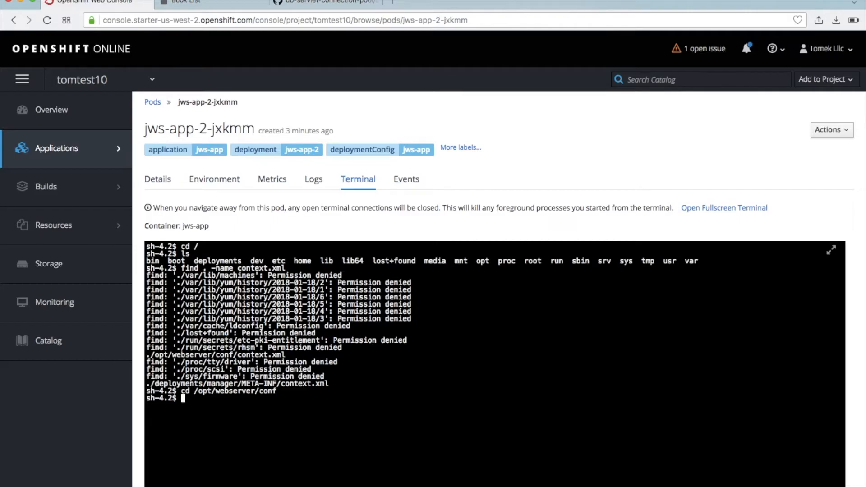
Step: List the conf directory, cat context.xml to reveal the jboss/datasources/defaultDS MySQL resource, then return to Overview
text(ls)
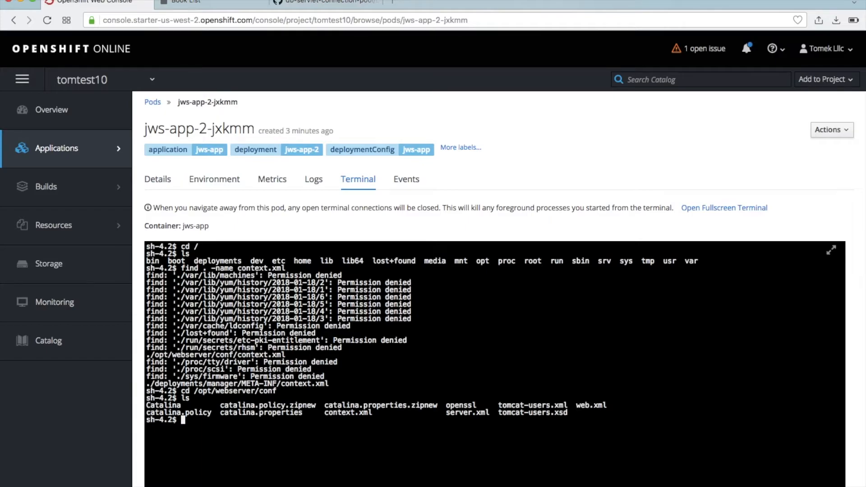
text(cat c)
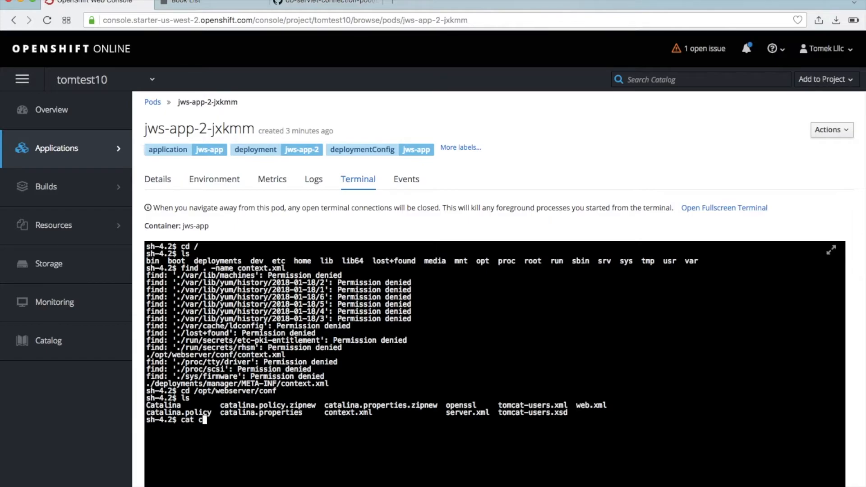
key(Return)
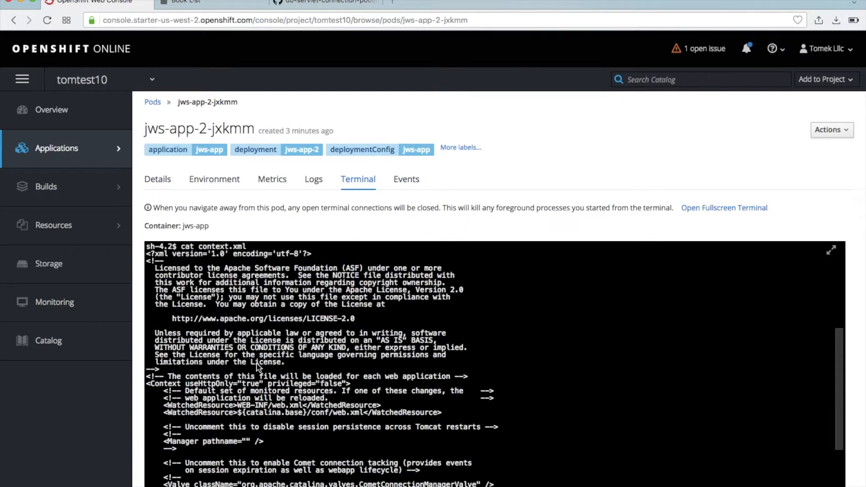
scroll(down, 3)
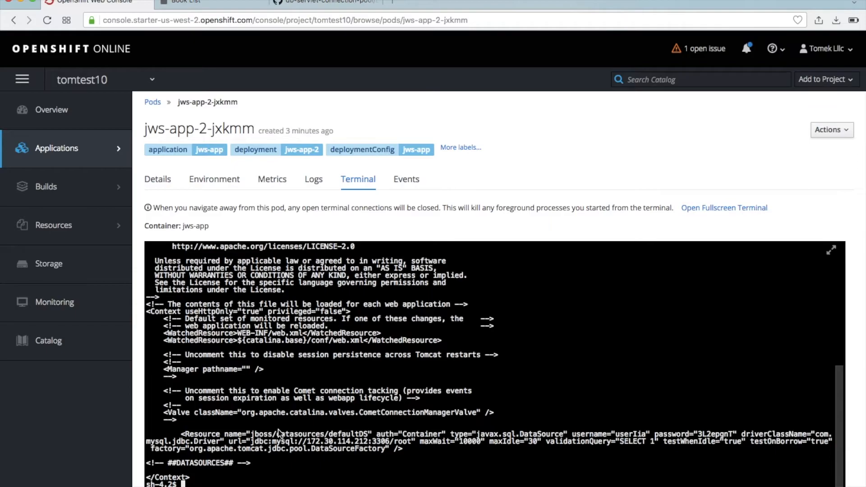
mouse_move(321, 461)
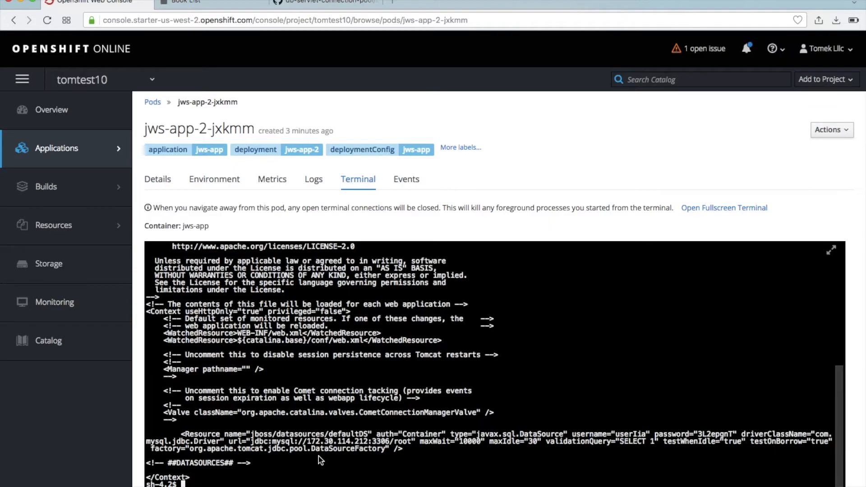
mouse_move(625, 451)
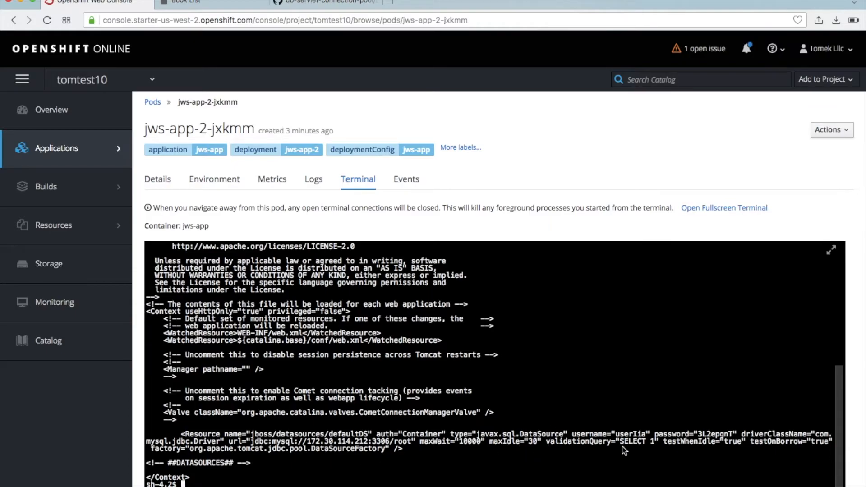
mouse_move(635, 441)
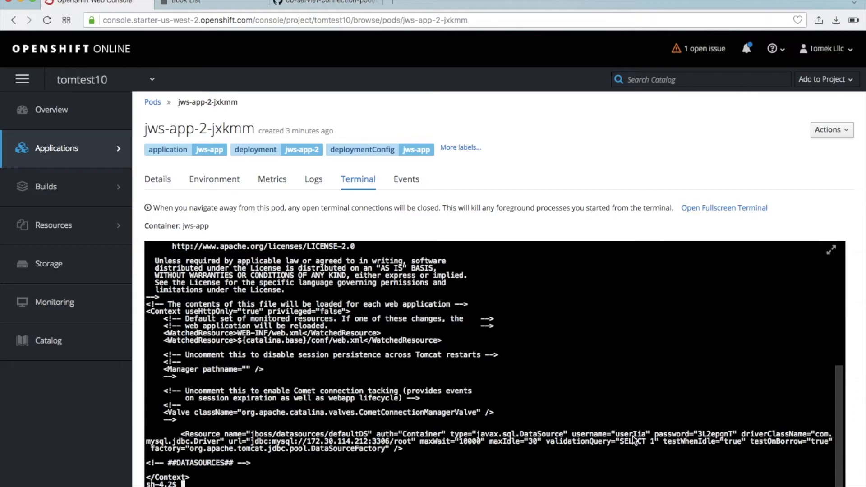
mouse_move(353, 469)
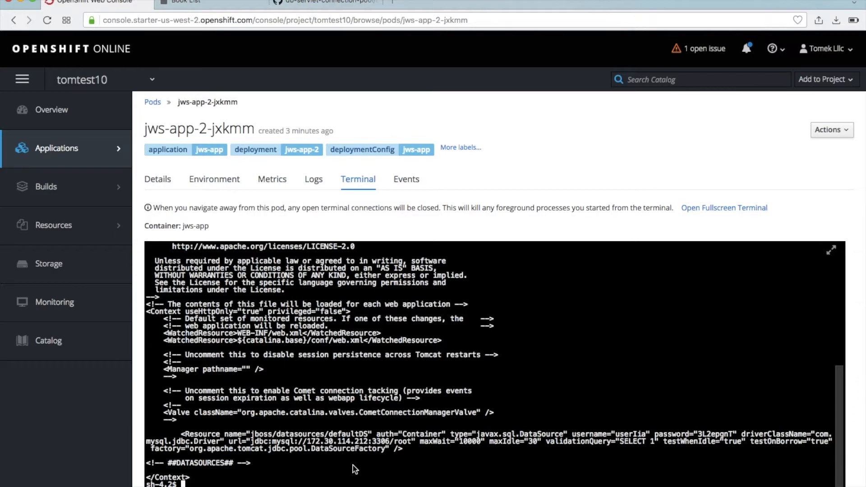
mouse_move(406, 446)
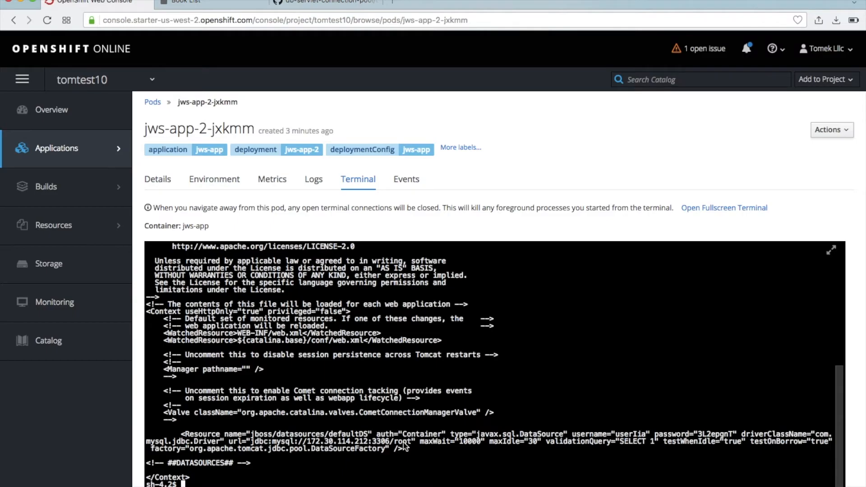
mouse_move(51, 103)
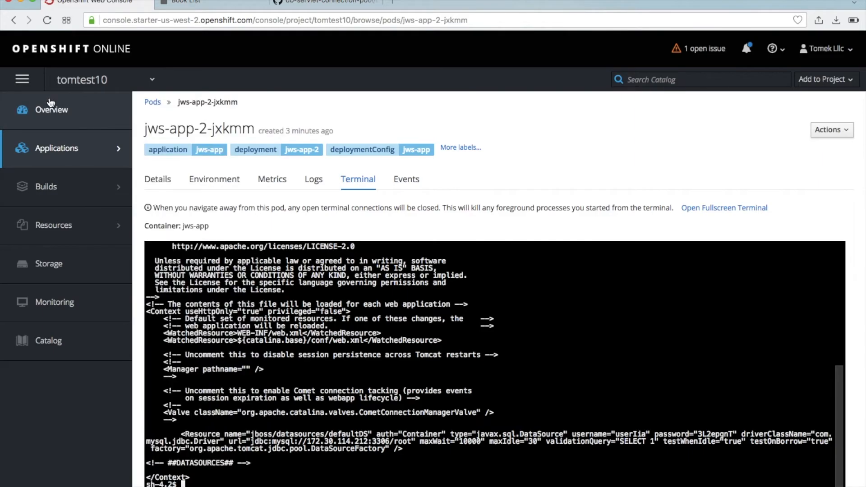
click(50, 110)
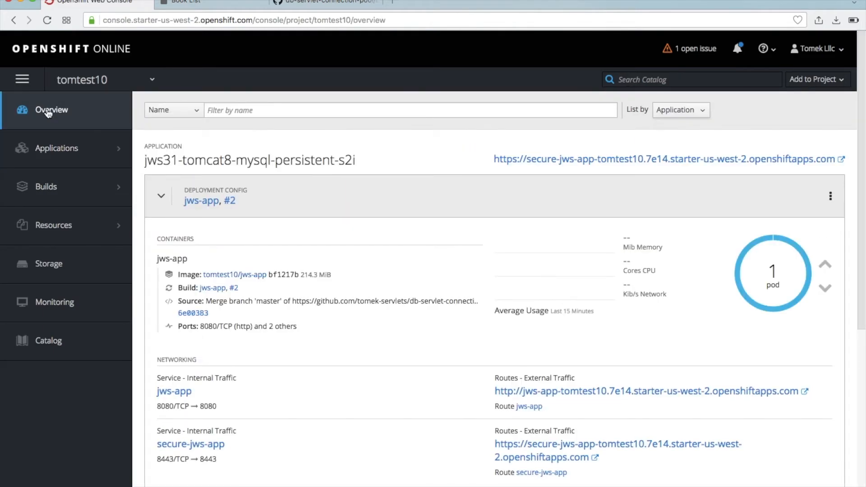